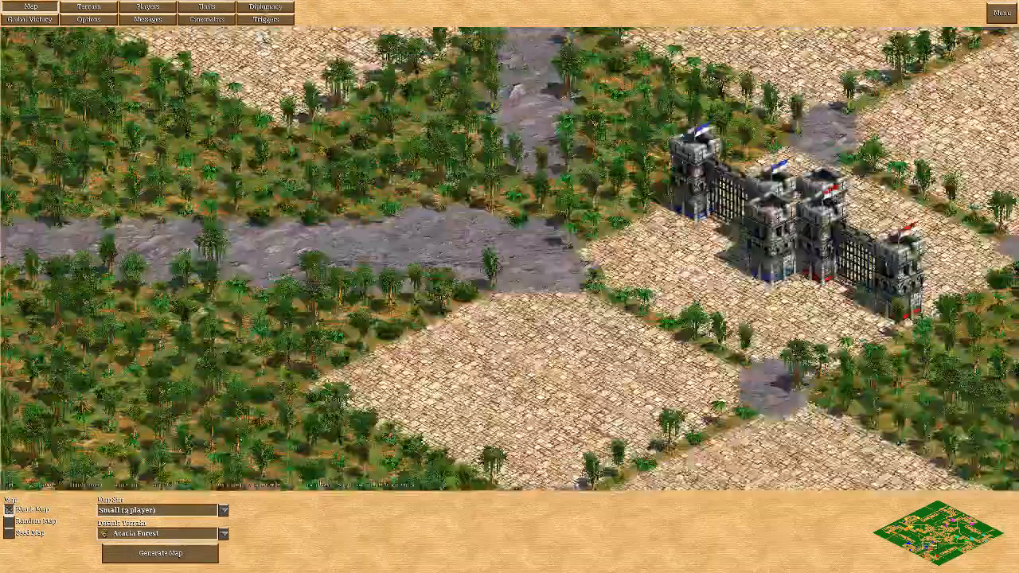
Browse the scenario's triggers and their Task Object effects while scanning the map for tower locations
{"action": "left_click", "coordinate": [264, 7]}
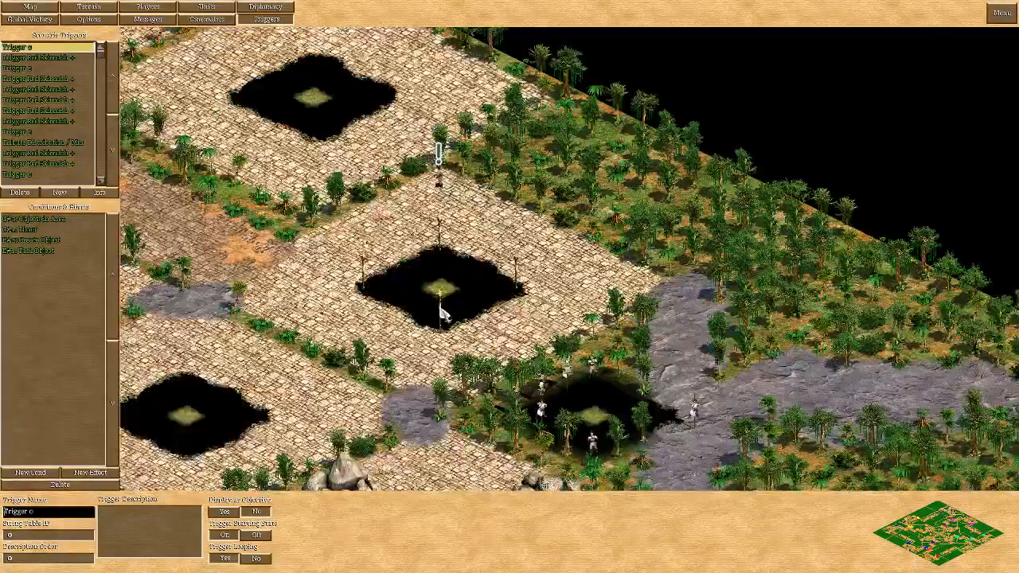
{"action": "scroll", "scroll_direction": "down", "scroll_amount": 3}
{"action": "type", "text": "T"}
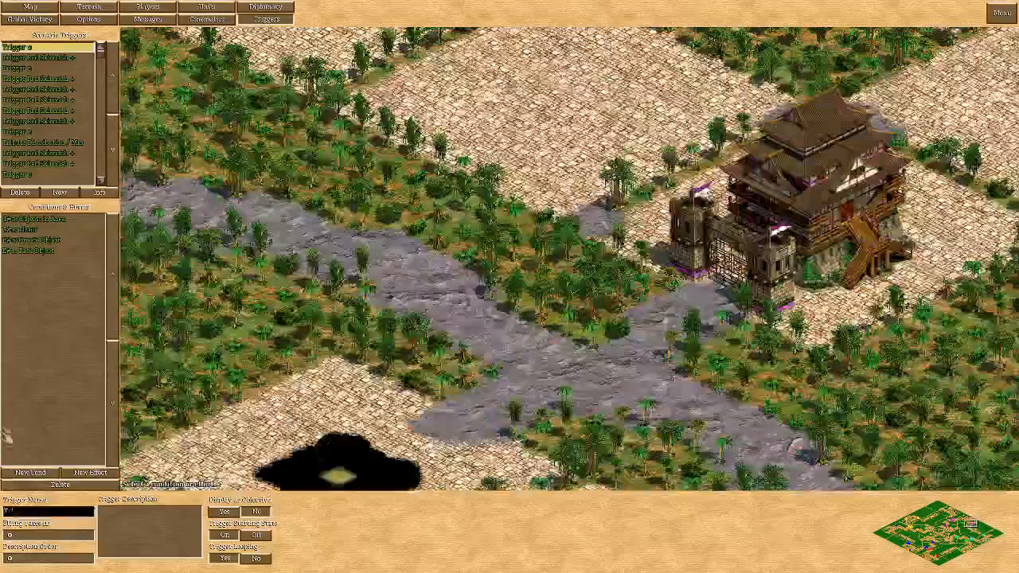
{"action": "left_click", "coordinate": [32, 248]}
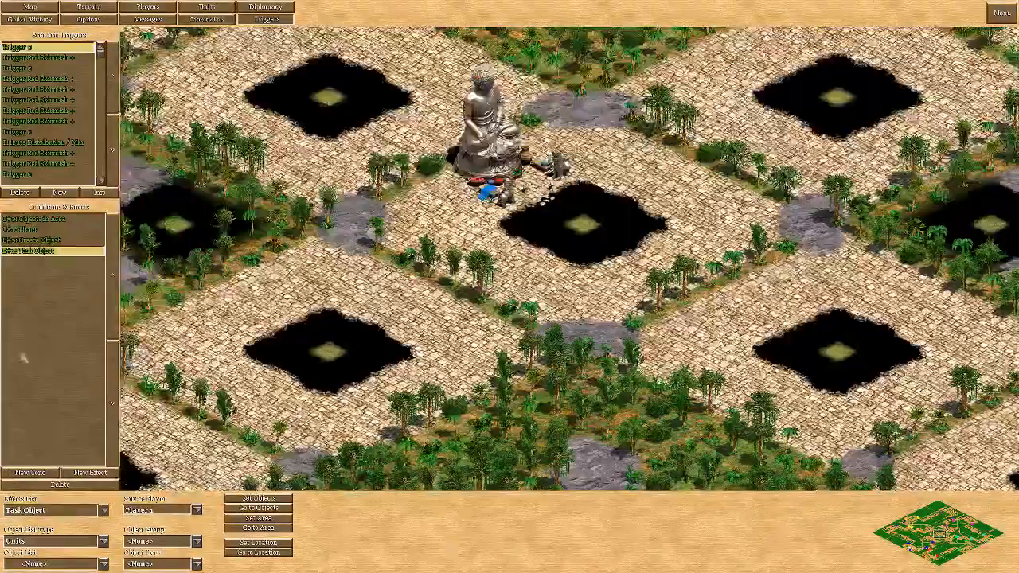
{"action": "scroll", "scroll_direction": "right", "scroll_amount": 3}
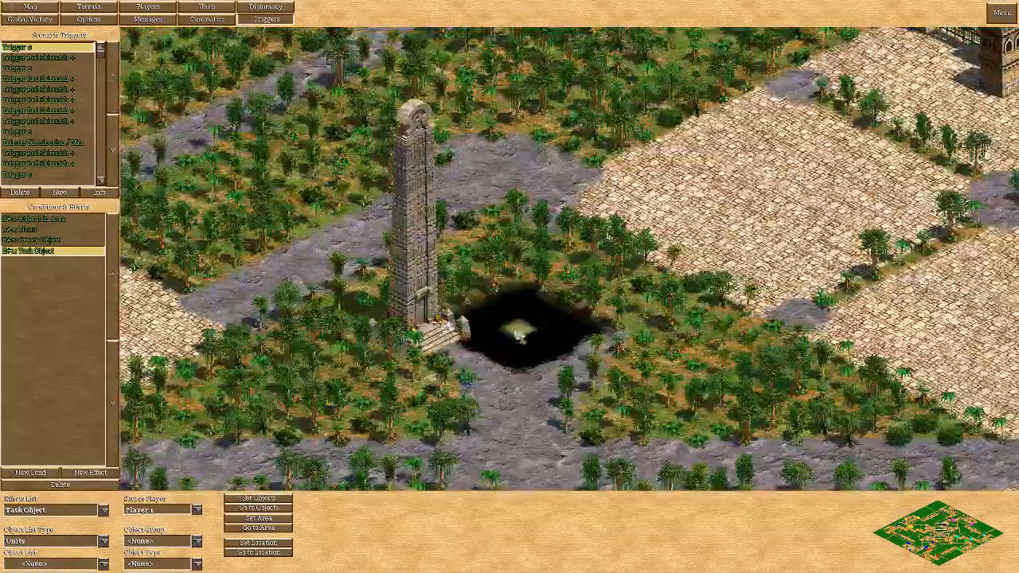
{"action": "scroll", "scroll_direction": "down", "scroll_amount": 3}
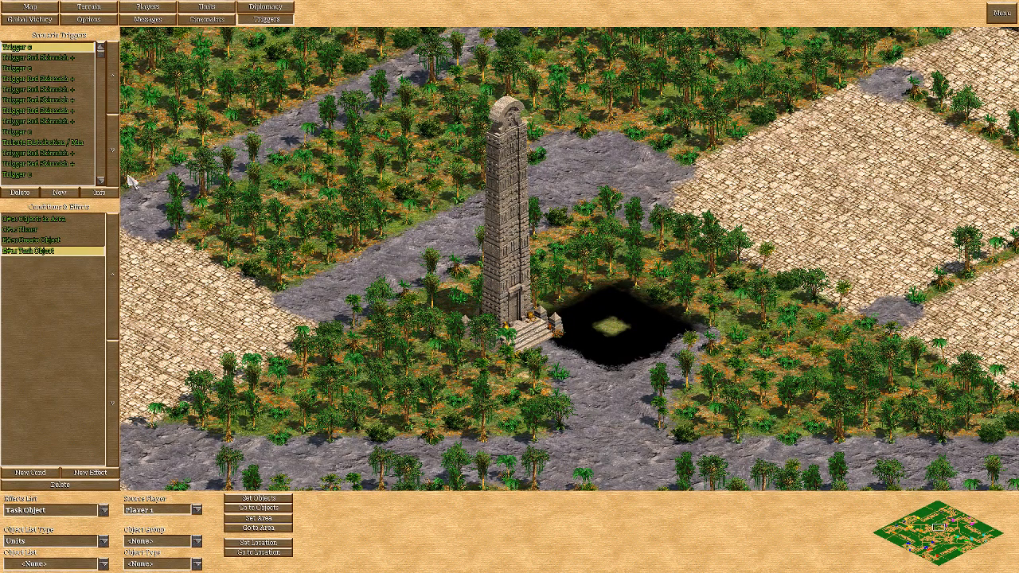
{"action": "left_click", "coordinate": [40, 121]}
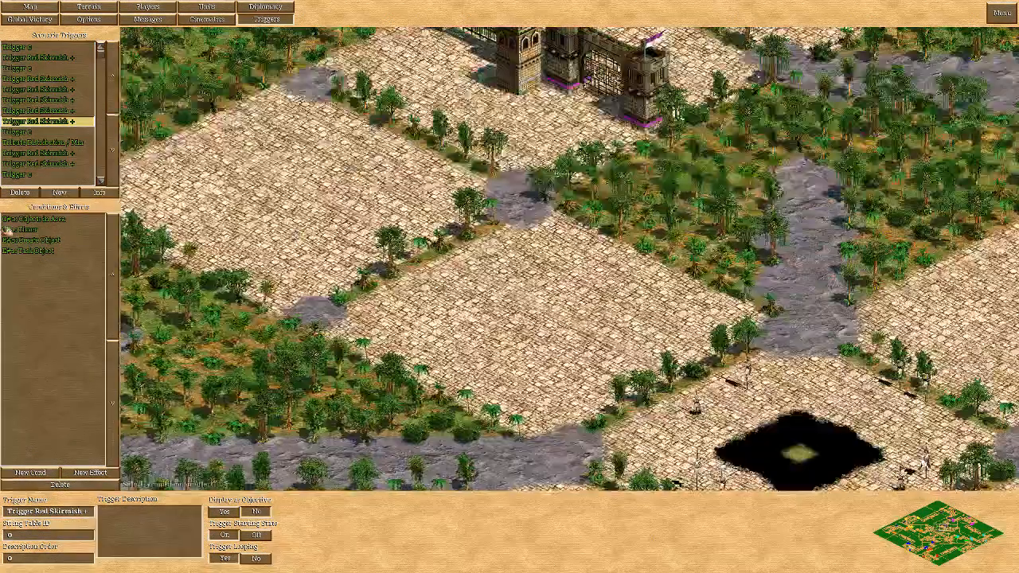
{"action": "left_click", "coordinate": [40, 248]}
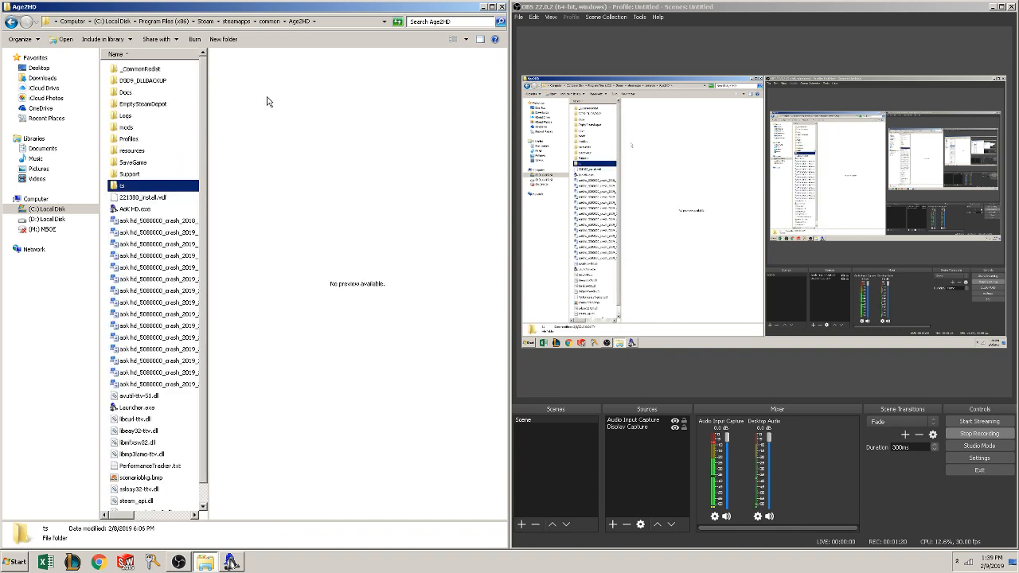
{"action": "mouse_move", "coordinate": [296, 35]}
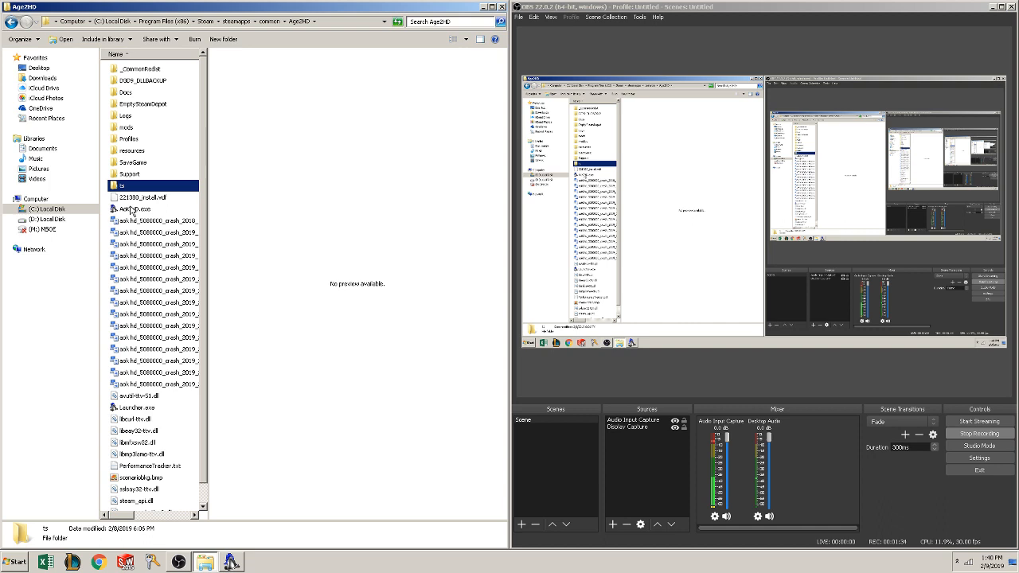
Enter the ts folder in the AoE2HD directory and bring up options for ts.exe
{"action": "double_click", "coordinate": [124, 185]}
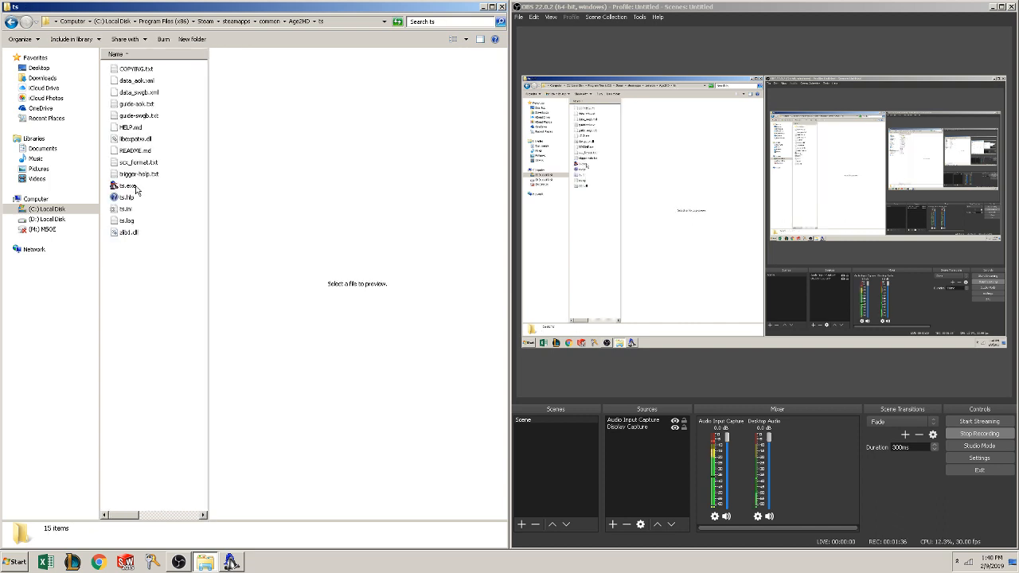
{"action": "mouse_move", "coordinate": [161, 195]}
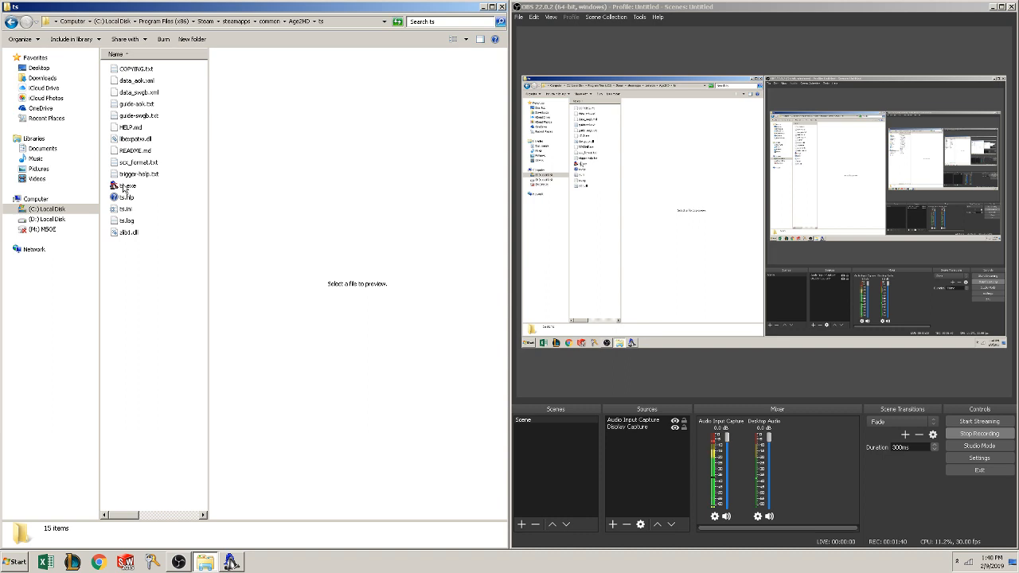
{"action": "right_click", "coordinate": [127, 191]}
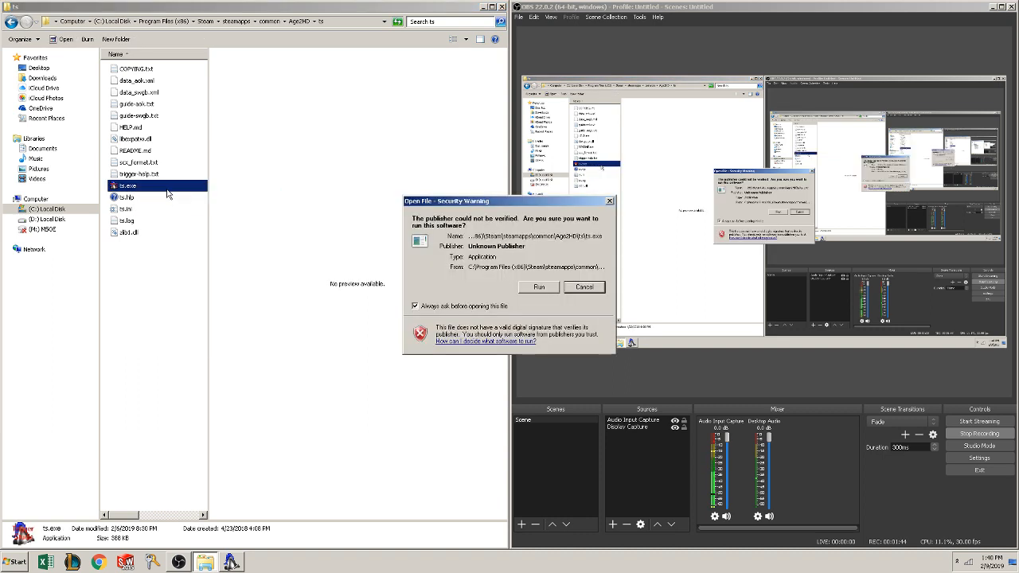
Run Trigger Studio past the security warning and load the recent Tower Capture Diplomacy Concept Playtest scenario
{"action": "left_click", "coordinate": [538, 286]}
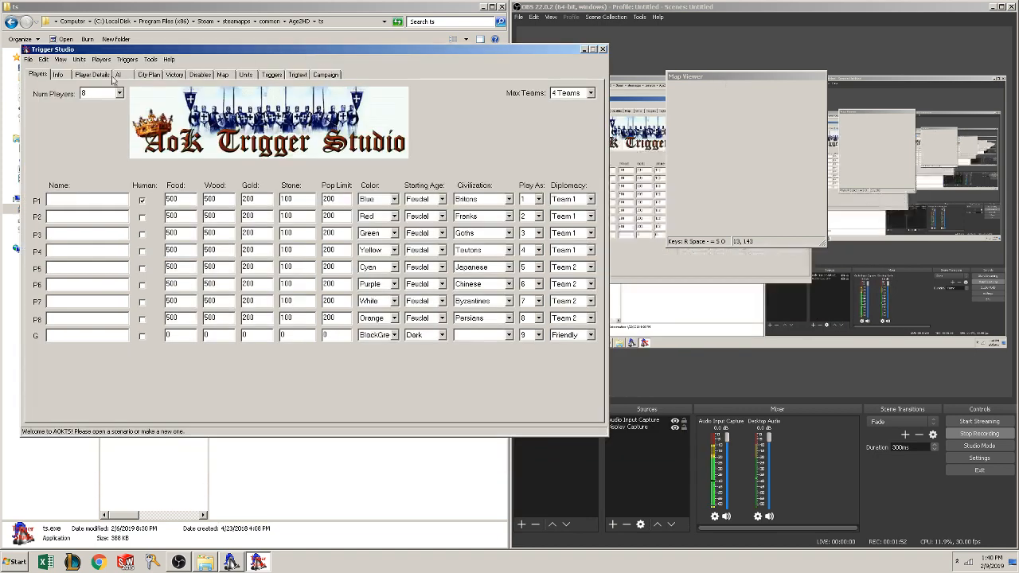
{"action": "left_click", "coordinate": [29, 59]}
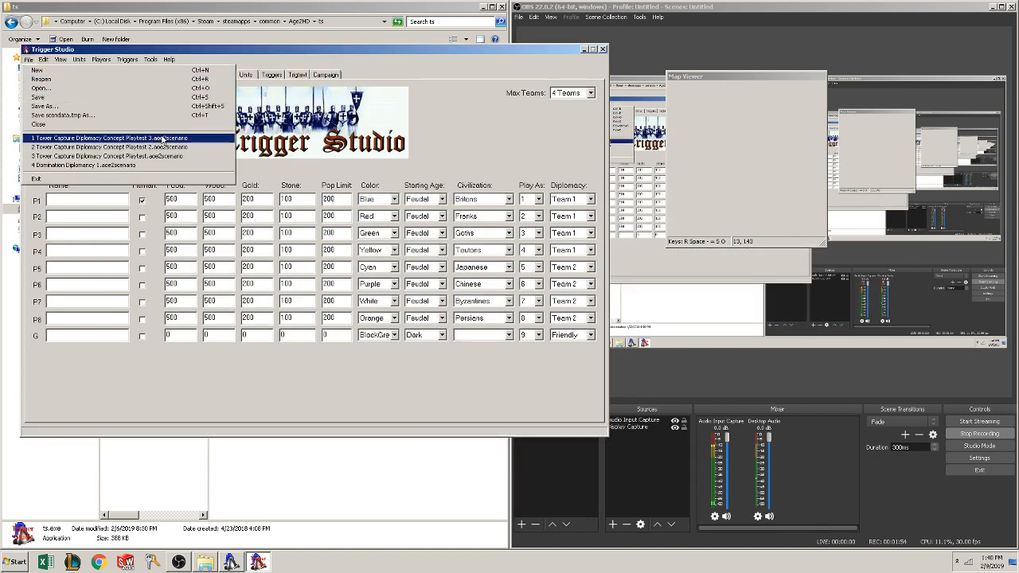
{"action": "left_click", "coordinate": [105, 137]}
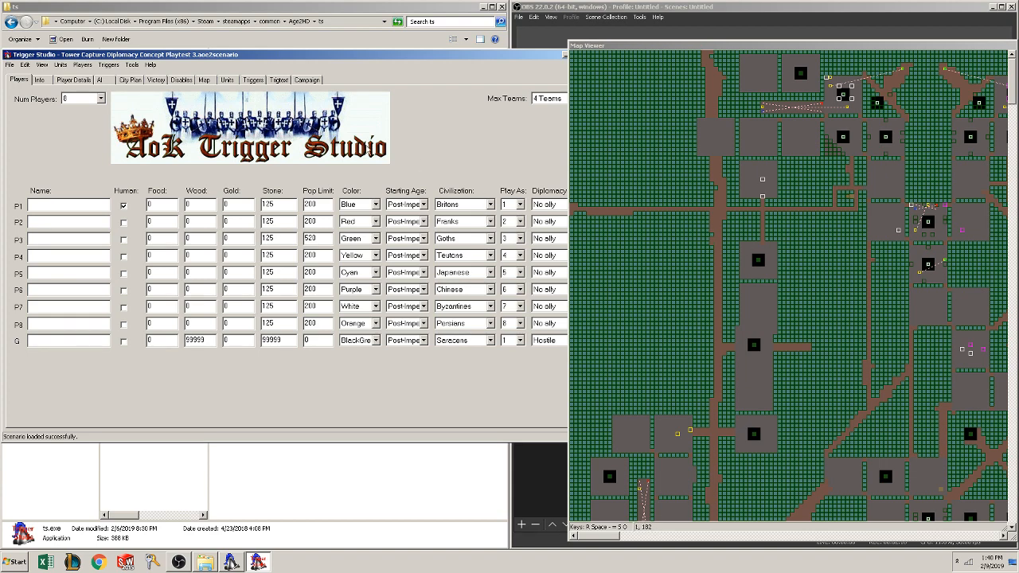
Show the trigger list, scroll to its end and collapse the villager-creating trigger's details
{"action": "left_click", "coordinate": [252, 80]}
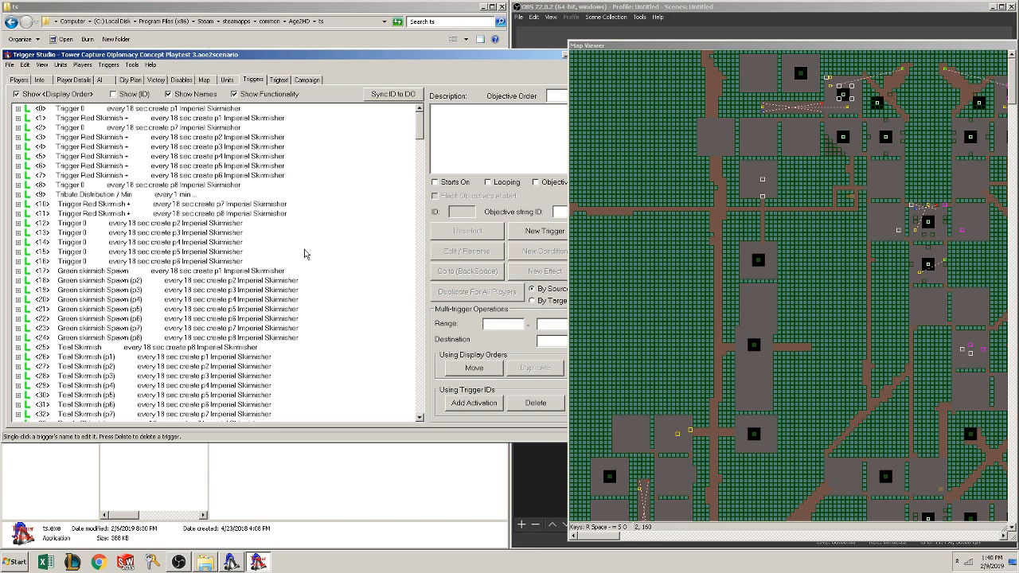
{"action": "scroll", "scroll_direction": "down", "scroll_amount": 3}
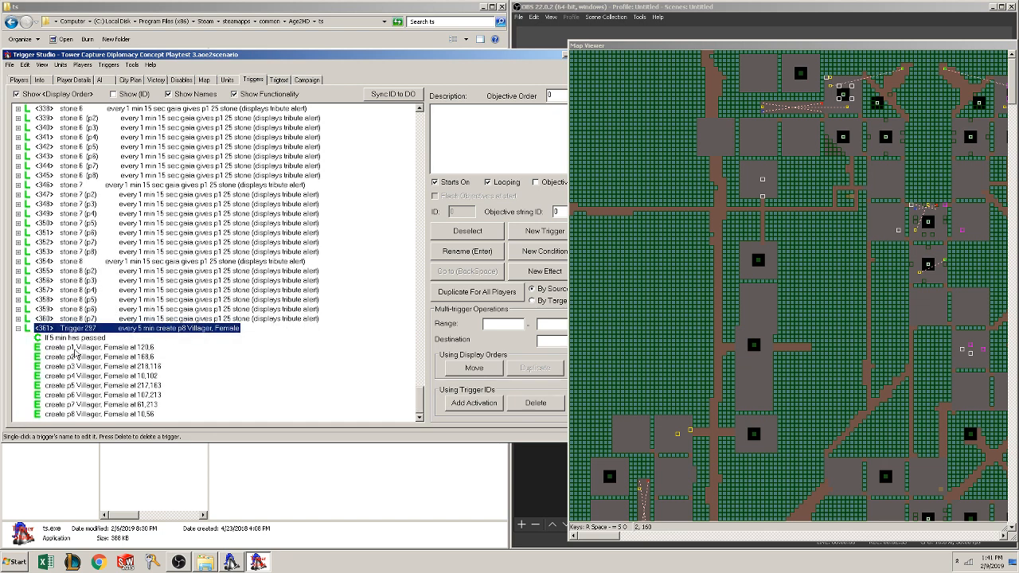
{"action": "left_click", "coordinate": [104, 395]}
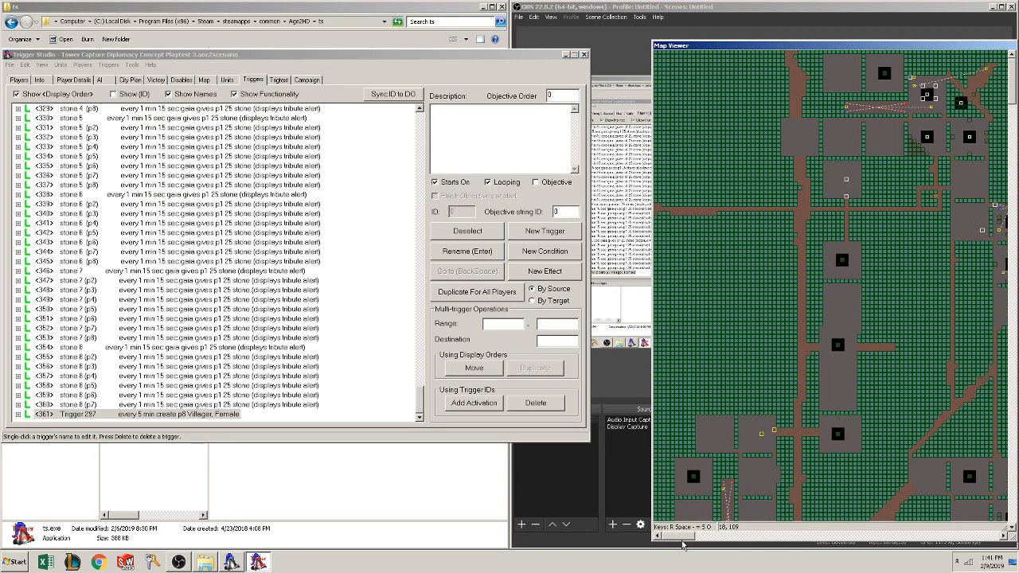
{"action": "scroll", "scroll_direction": "down", "scroll_amount": 3}
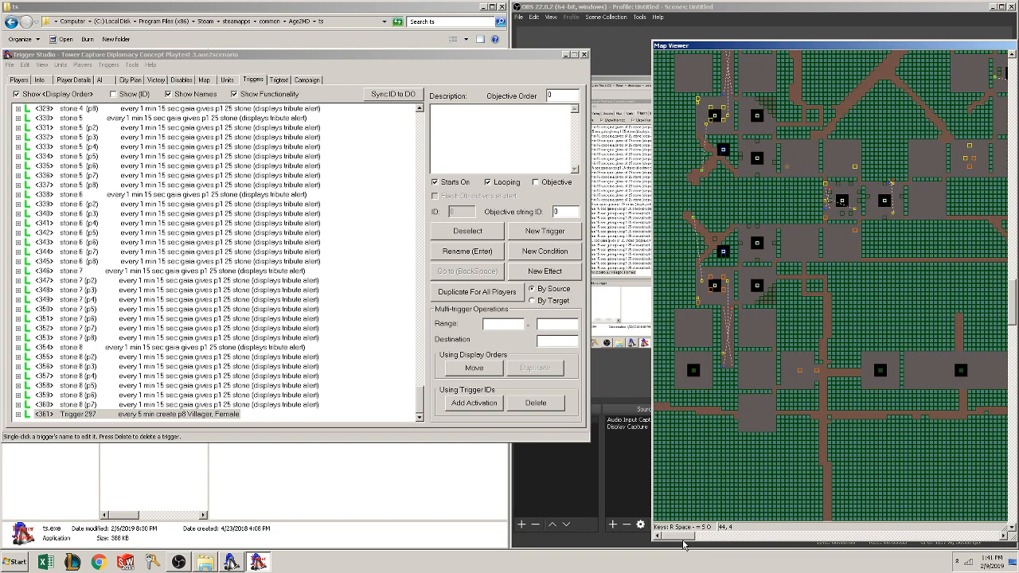
{"action": "mouse_move", "coordinate": [914, 369]}
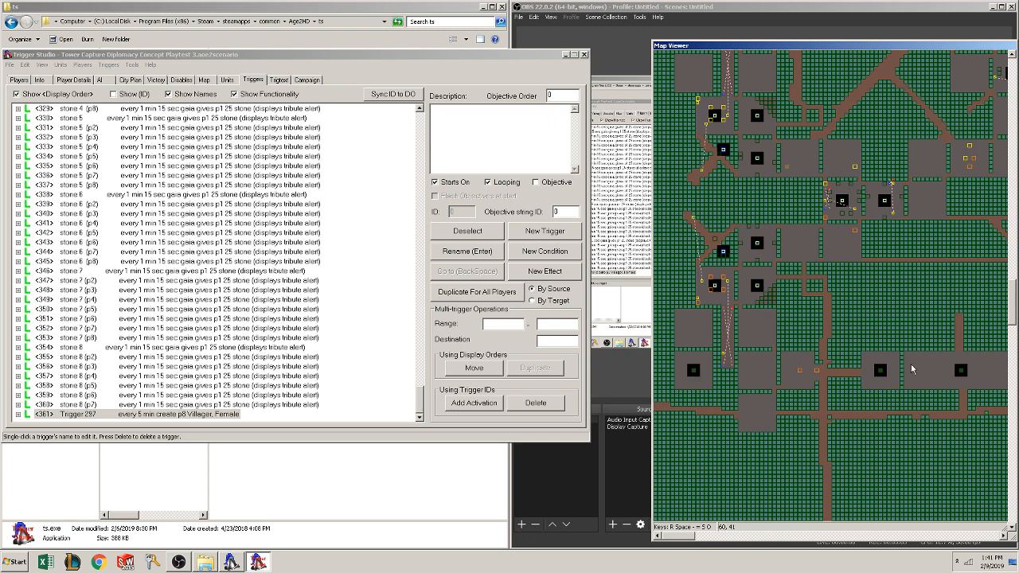
{"action": "mouse_move", "coordinate": [965, 412]}
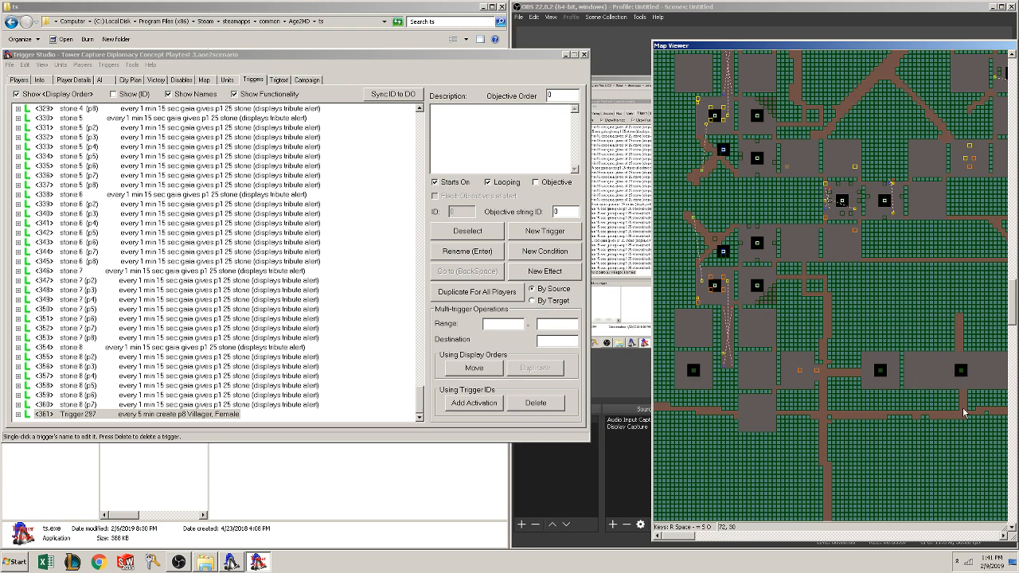
{"action": "mouse_move", "coordinate": [774, 277]}
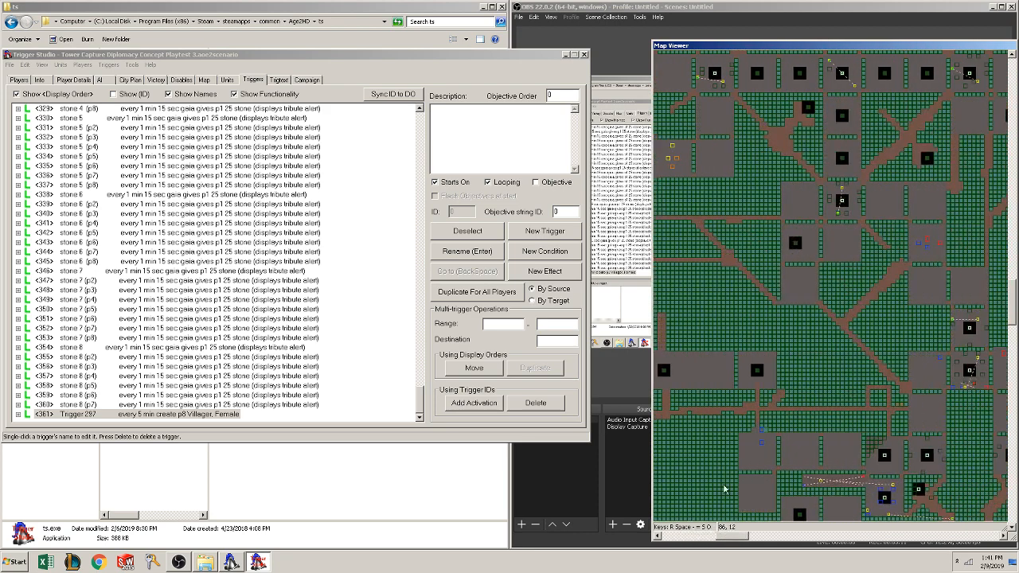
{"action": "mouse_move", "coordinate": [864, 464]}
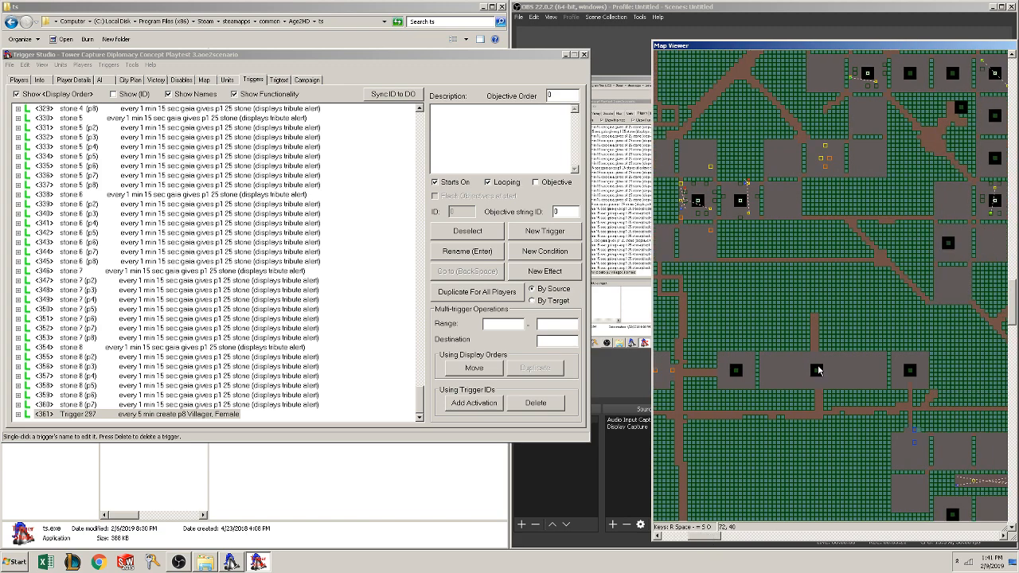
Select the copied Spearmen trigger and expand it to list its conditions and effects
{"action": "left_click", "coordinate": [215, 242]}
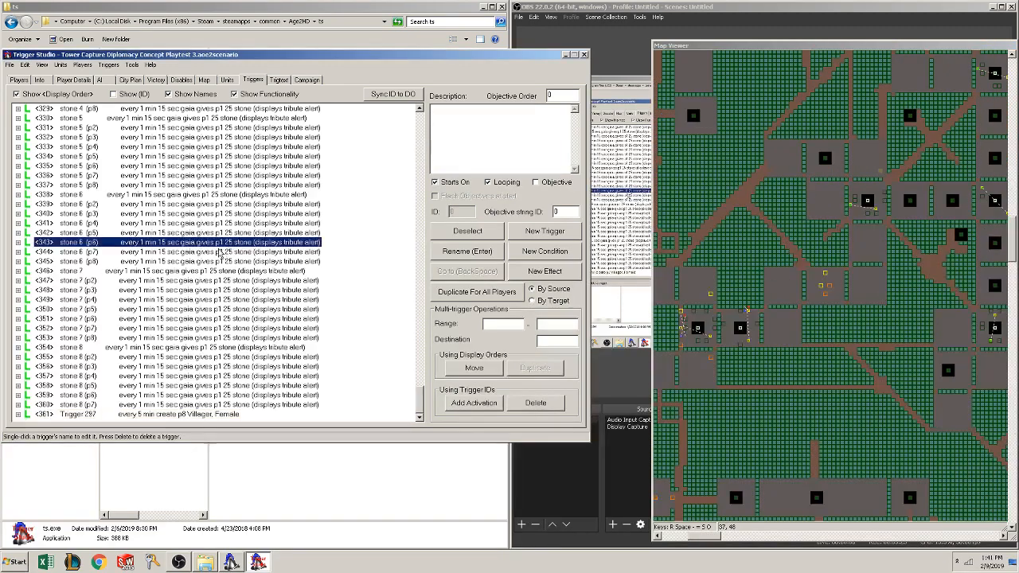
{"action": "scroll", "scroll_direction": "up", "scroll_amount": 3}
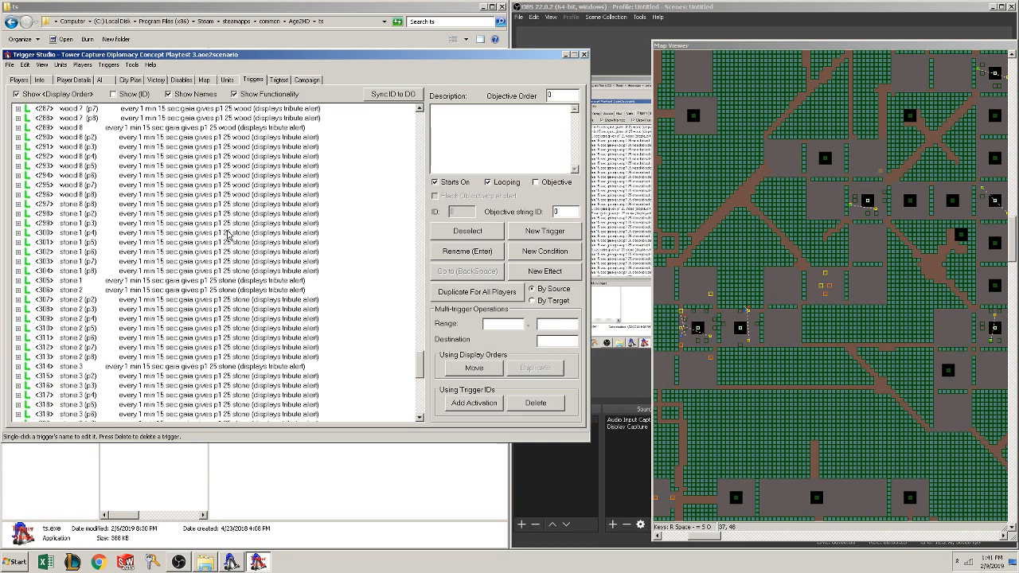
{"action": "scroll", "scroll_direction": "up", "scroll_amount": 3}
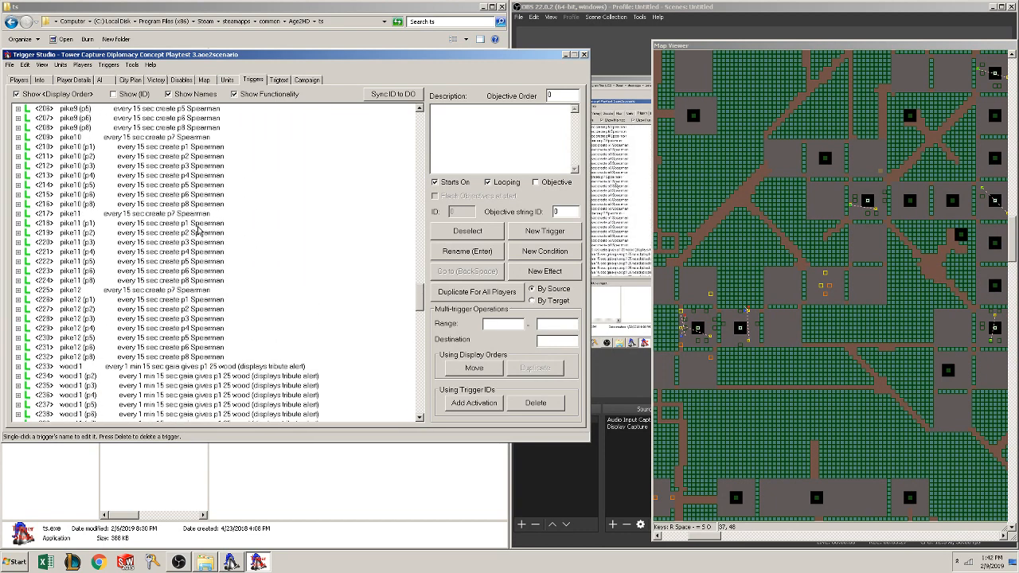
{"action": "left_click", "coordinate": [127, 357]}
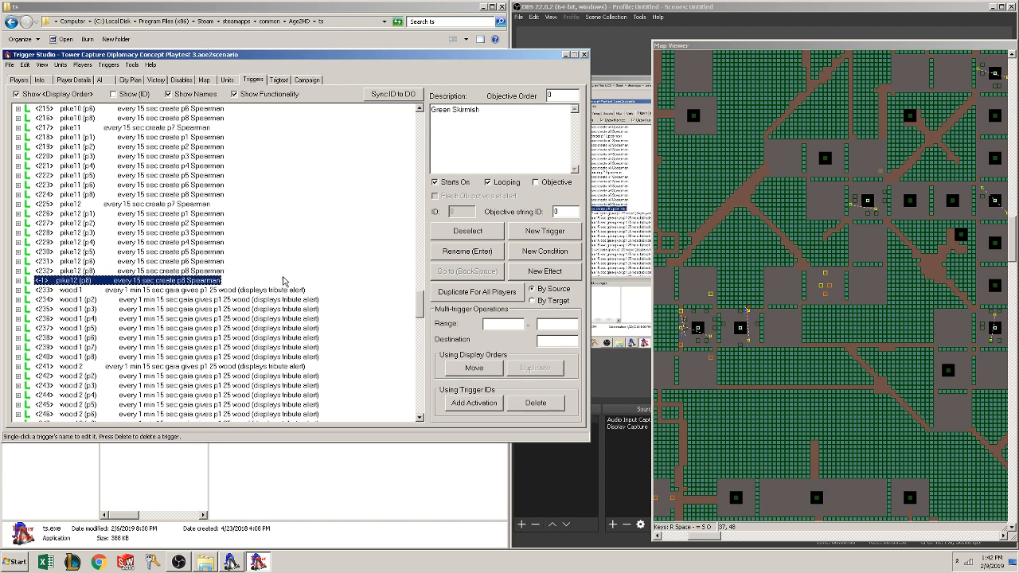
{"action": "left_click", "coordinate": [467, 252]}
{"action": "type", "text": "pike 13"}
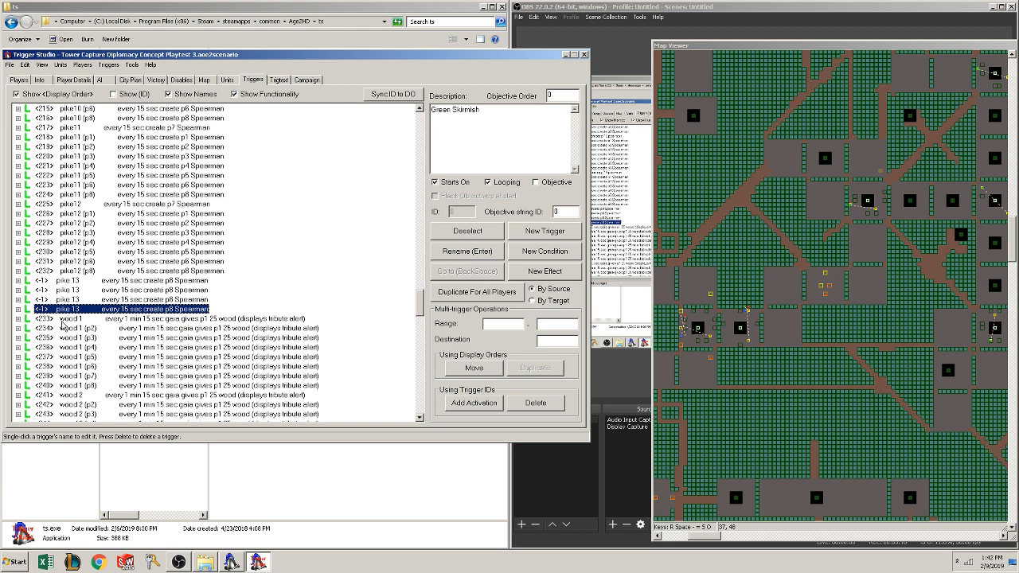
{"action": "left_click", "coordinate": [16, 309]}
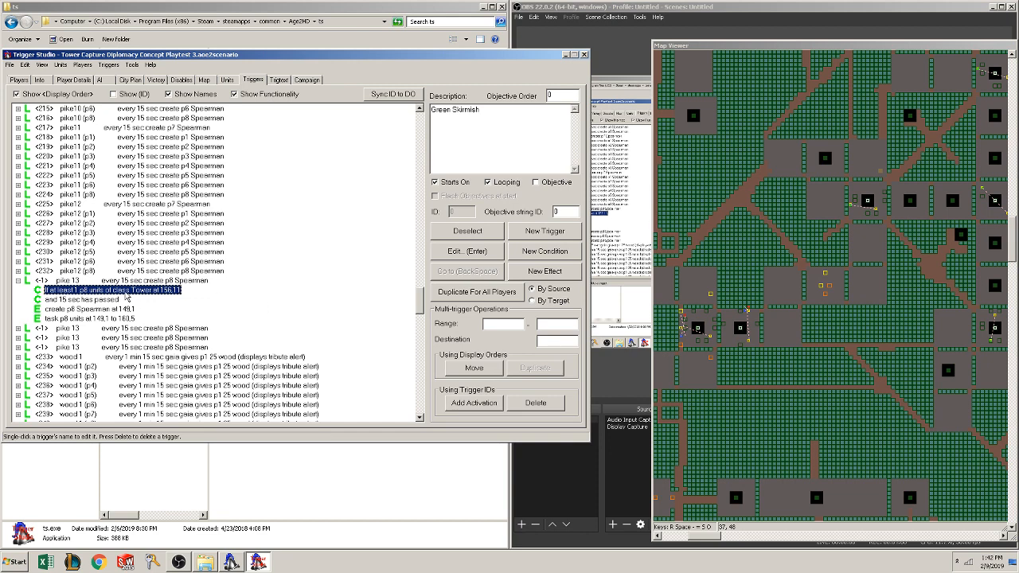
{"action": "mouse_move", "coordinate": [167, 306]}
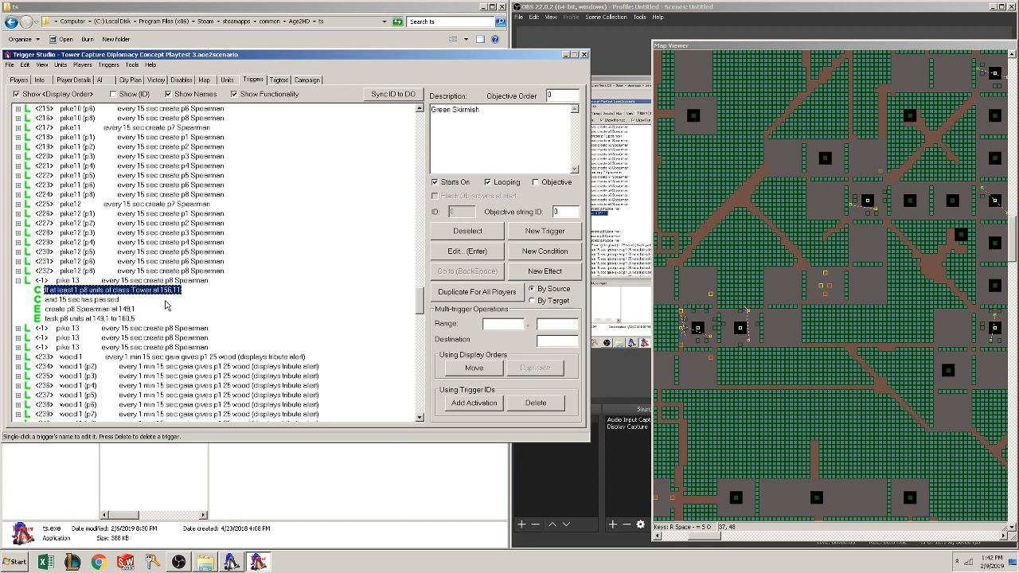
{"action": "mouse_move", "coordinate": [487, 274]}
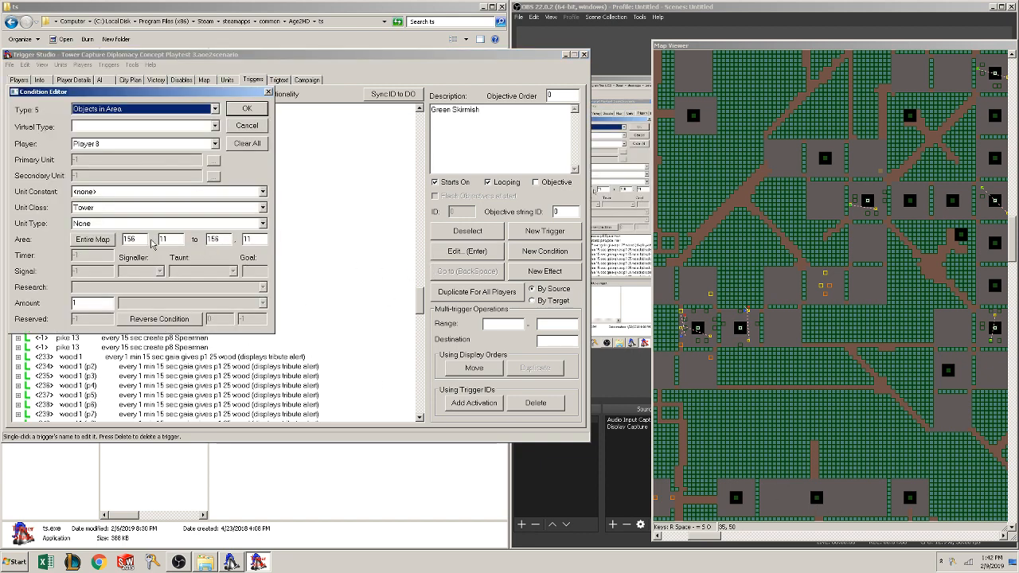
{"action": "mouse_move", "coordinate": [816, 500]}
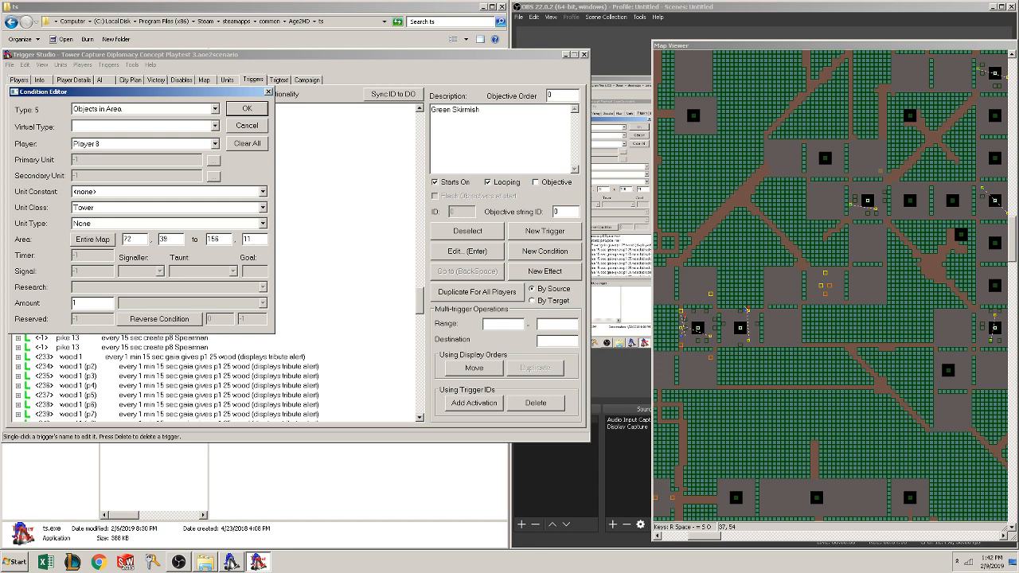
Replace the Objects in Area condition's coordinates with 72,38 and confirm
{"action": "triple_click", "coordinate": [216, 239]}
{"action": "type", "text": "72"}
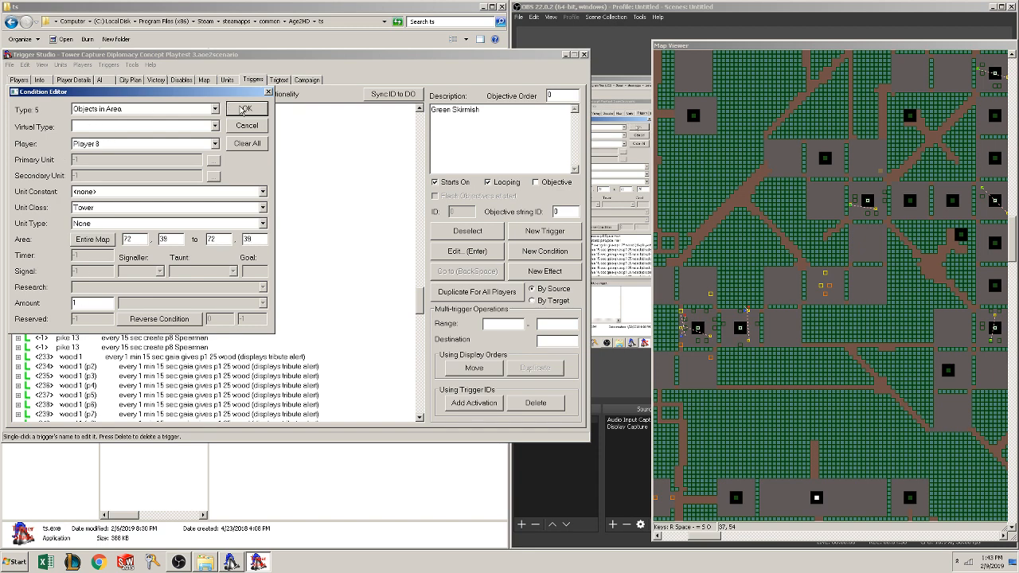
{"action": "left_click", "coordinate": [245, 108]}
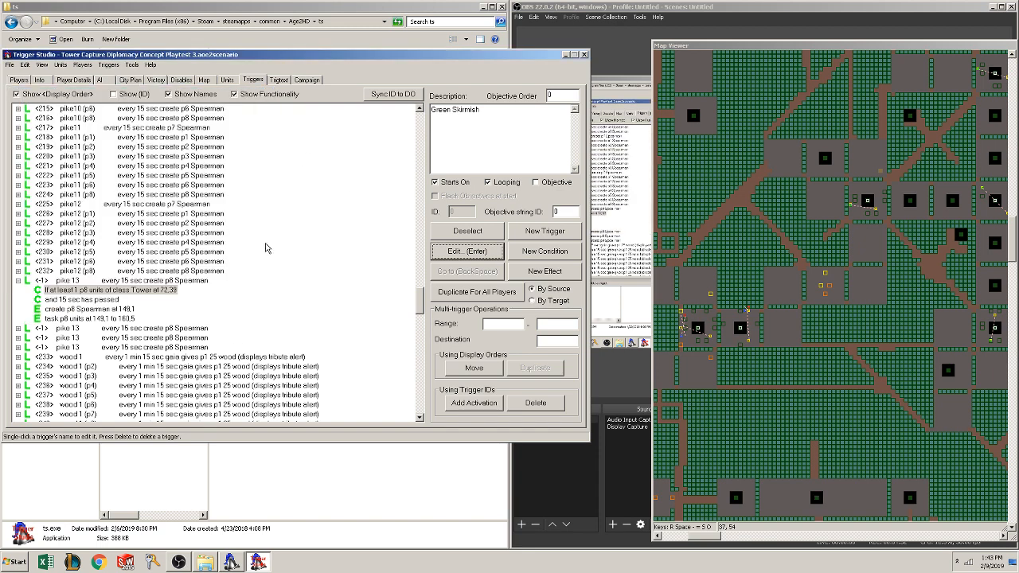
Change the Create Object effect's Spearmen spawn location to 71,52, then select the Task Object effect
{"action": "left_click", "coordinate": [88, 300]}
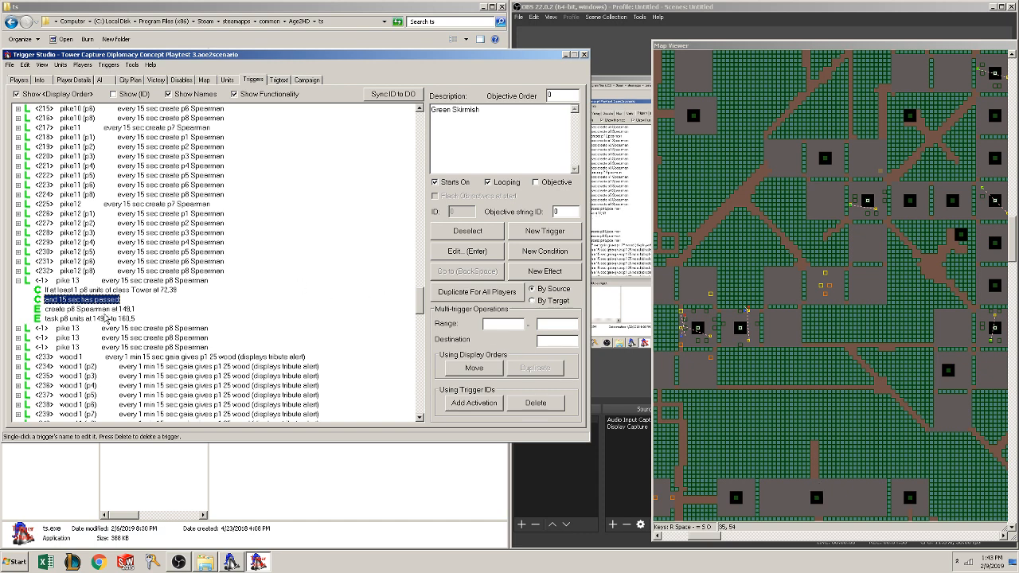
{"action": "left_click", "coordinate": [88, 309]}
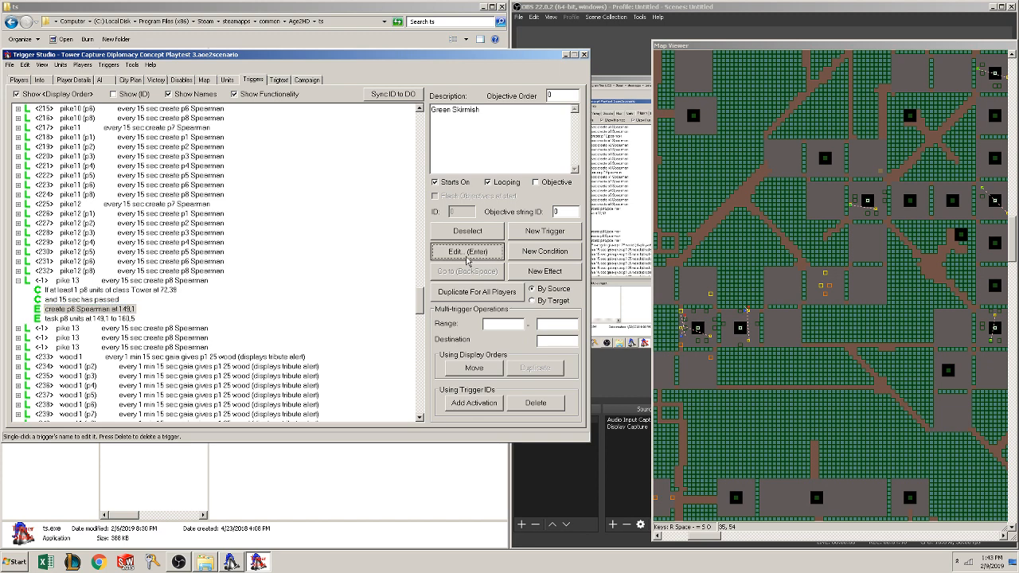
{"action": "left_click", "coordinate": [467, 252]}
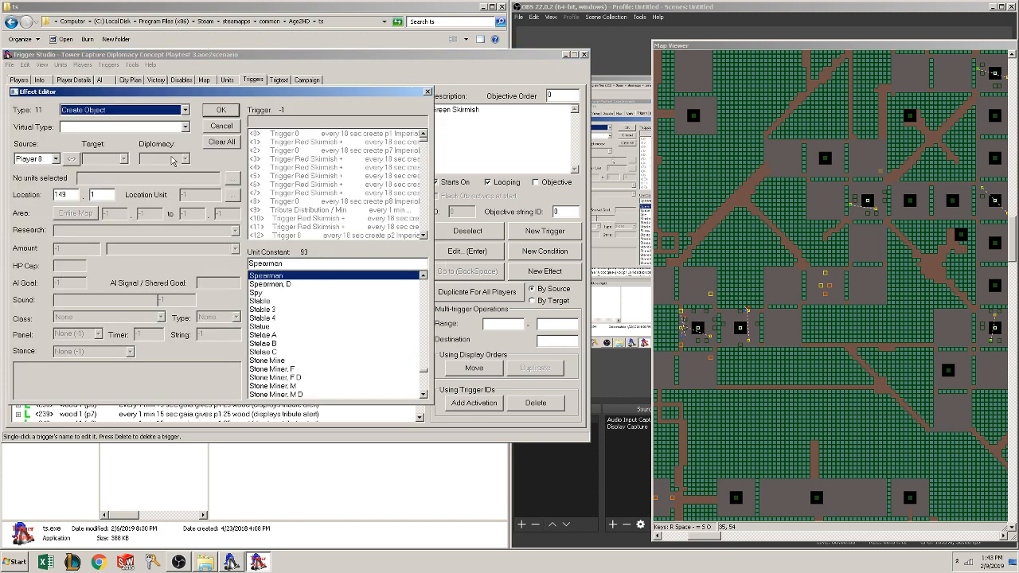
{"action": "mouse_move", "coordinate": [408, 204]}
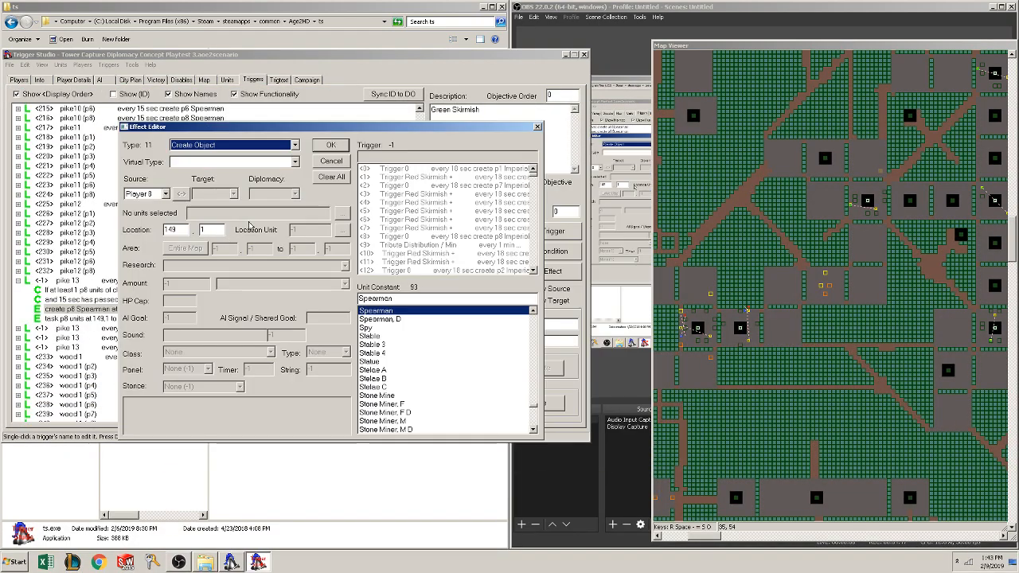
{"action": "mouse_move", "coordinate": [697, 496]}
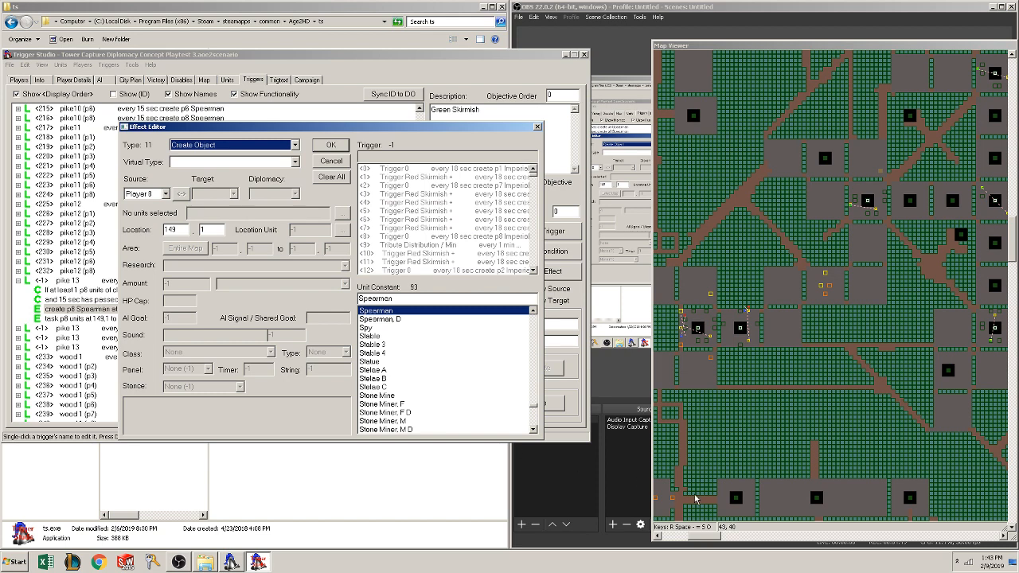
{"action": "mouse_move", "coordinate": [819, 452]}
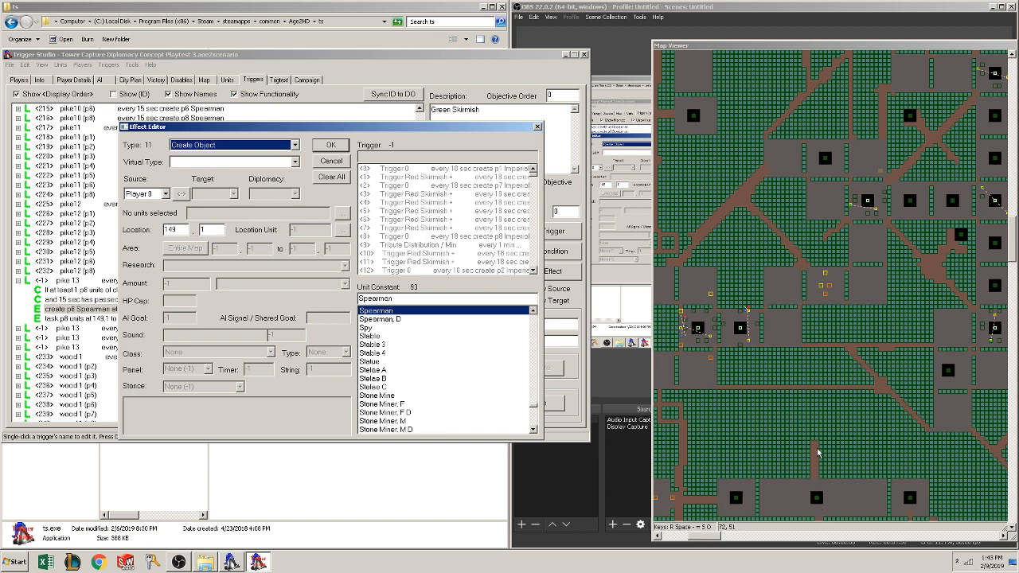
{"action": "mouse_move", "coordinate": [815, 450]}
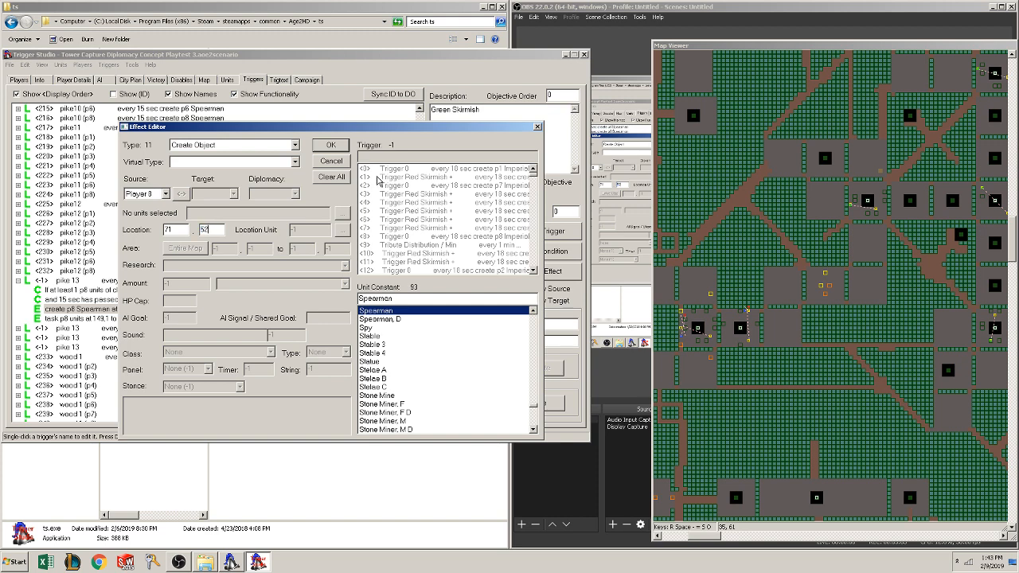
{"action": "left_click", "coordinate": [330, 143]}
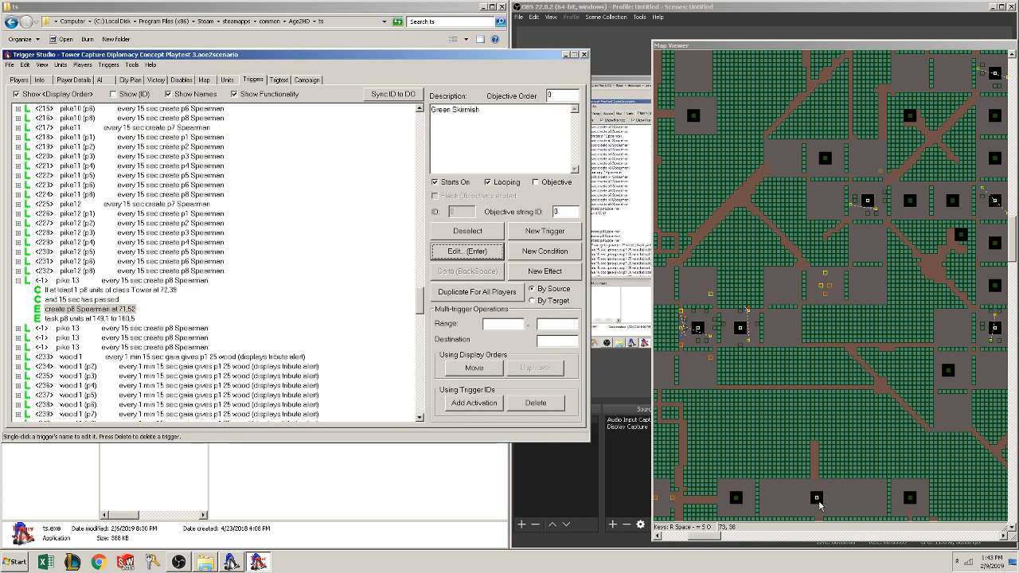
{"action": "mouse_move", "coordinate": [817, 497]}
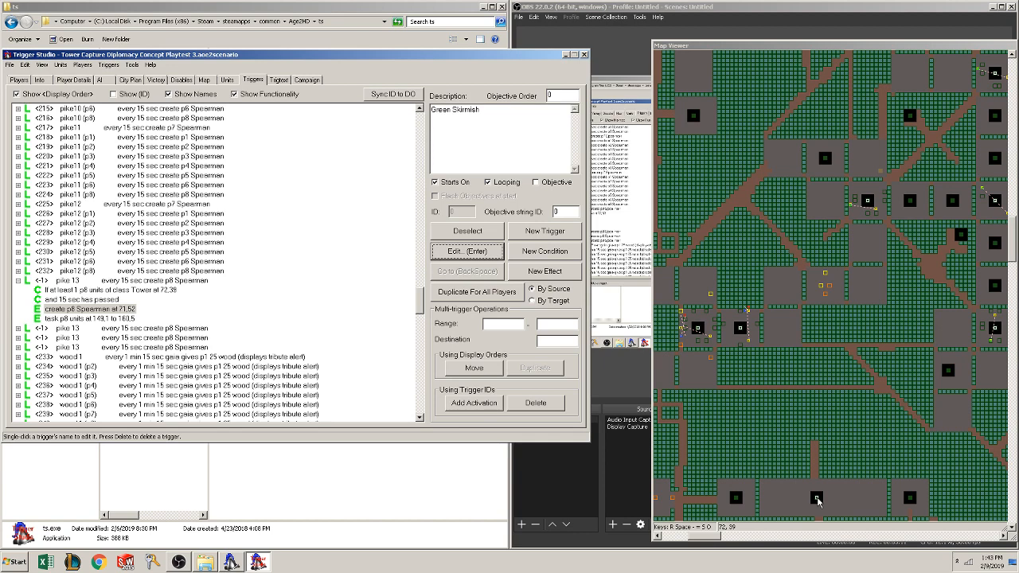
{"action": "mouse_move", "coordinate": [102, 318]}
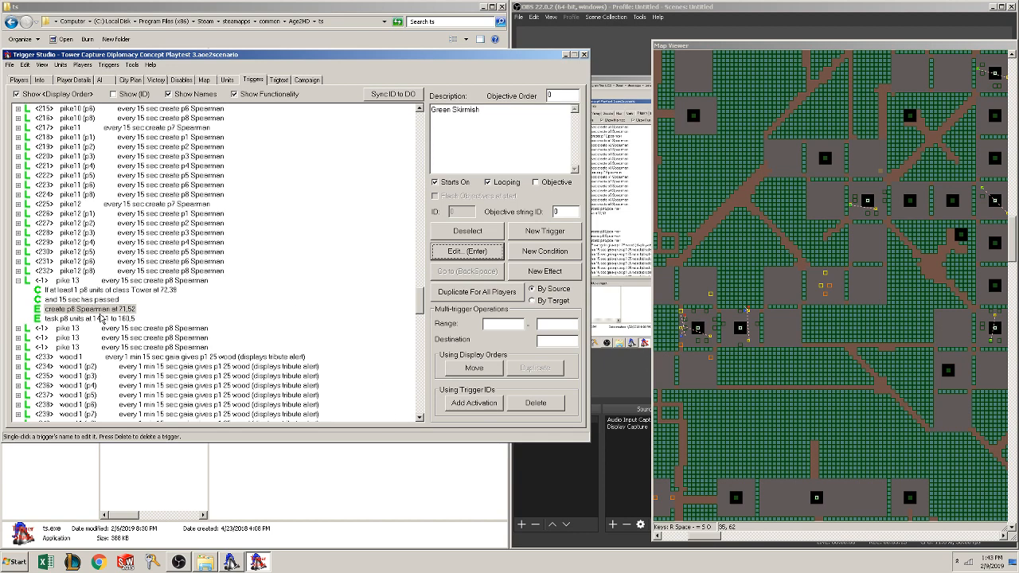
{"action": "left_click", "coordinate": [88, 318]}
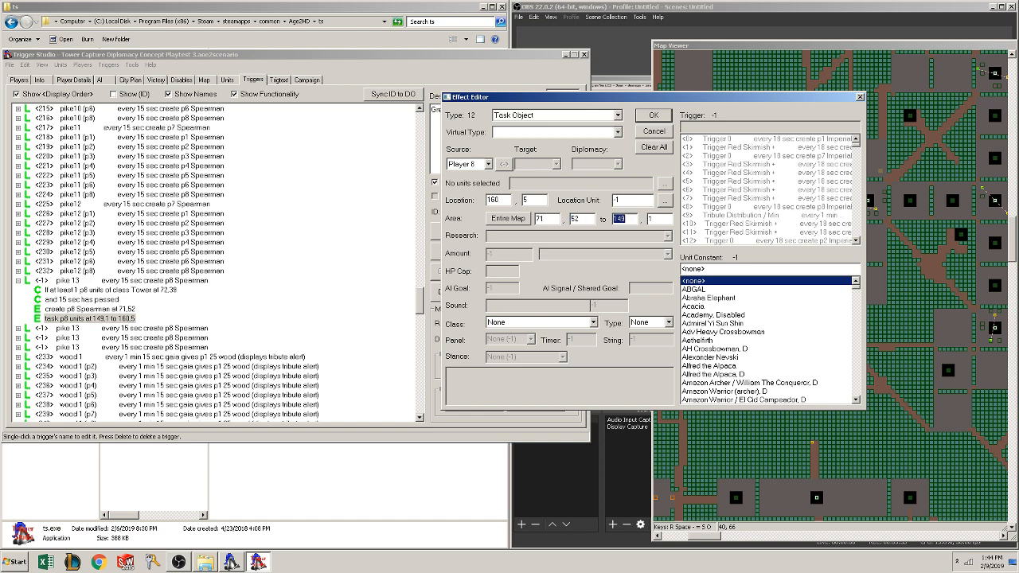
Set the Task Object effect's area to 71,52 and its destination to 72,38, then confirm
{"action": "type", "text": "71"}
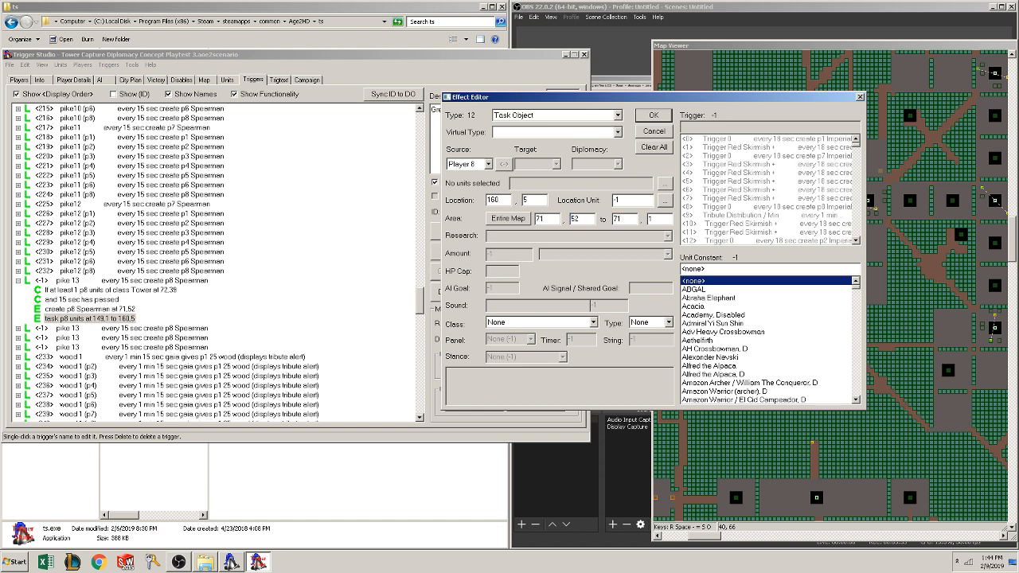
{"action": "left_click", "coordinate": [651, 218]}
{"action": "type", "text": "52"}
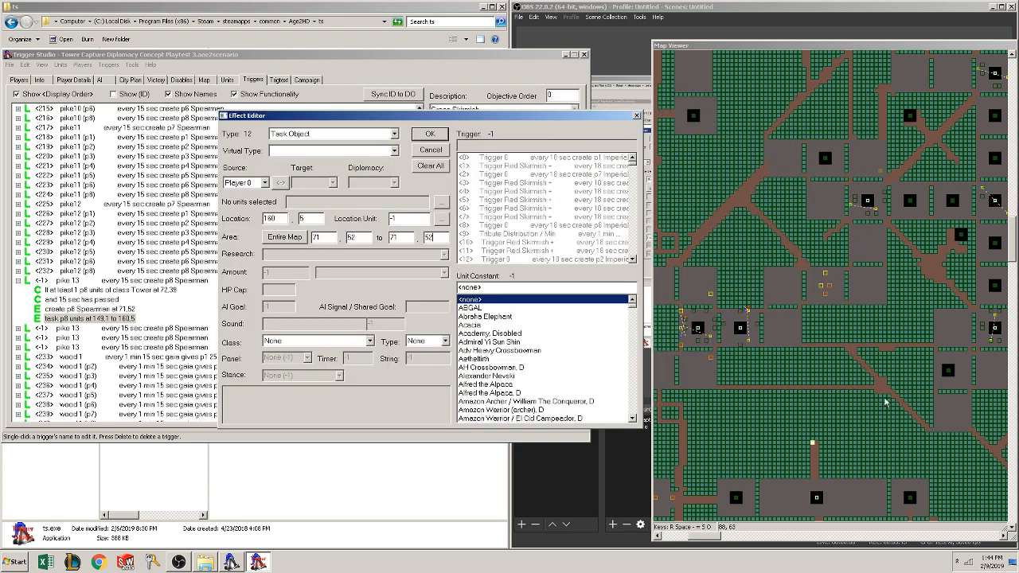
{"action": "mouse_move", "coordinate": [818, 517]}
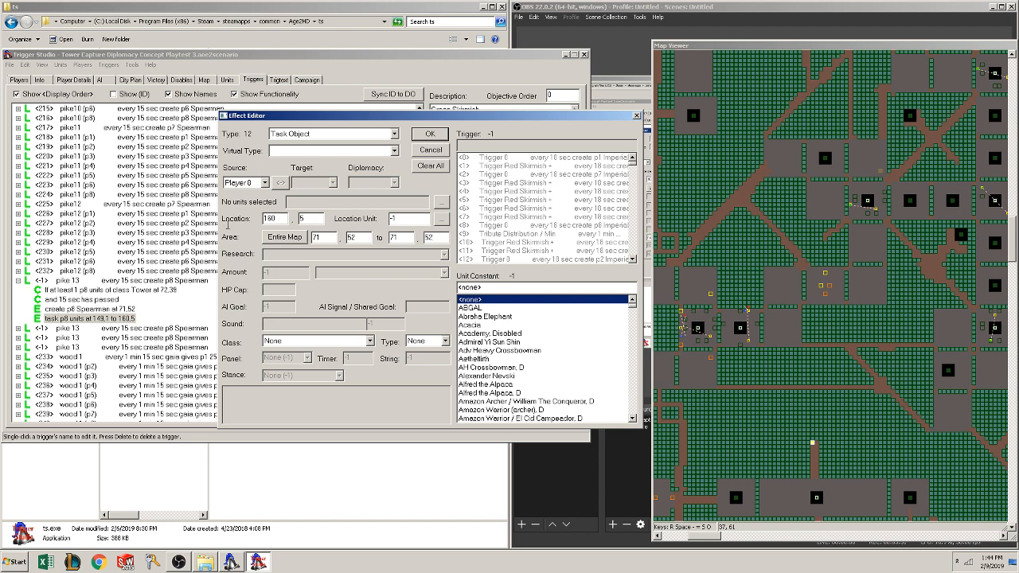
{"action": "triple_click", "coordinate": [273, 218]}
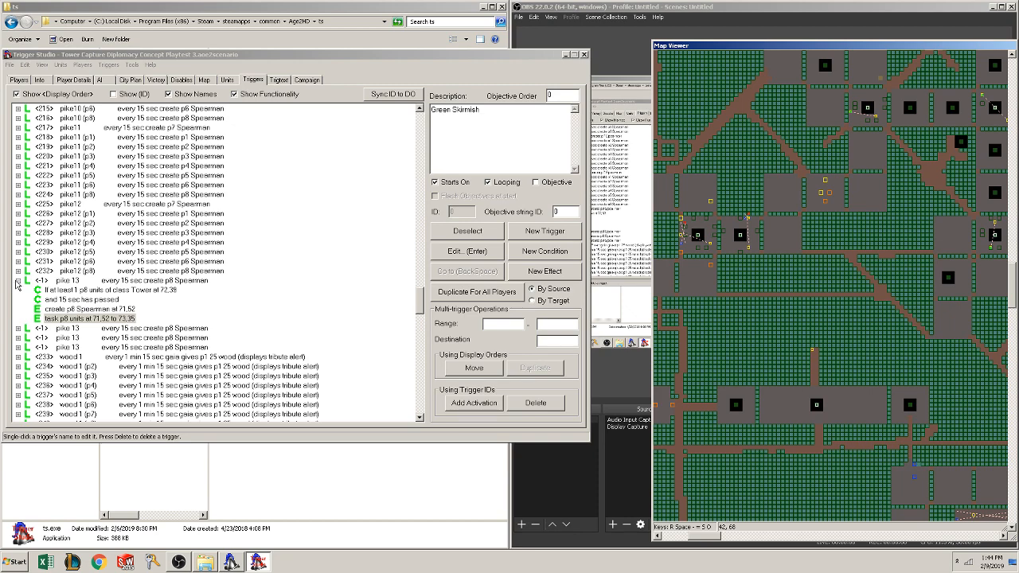
{"action": "left_click", "coordinate": [10, 63]}
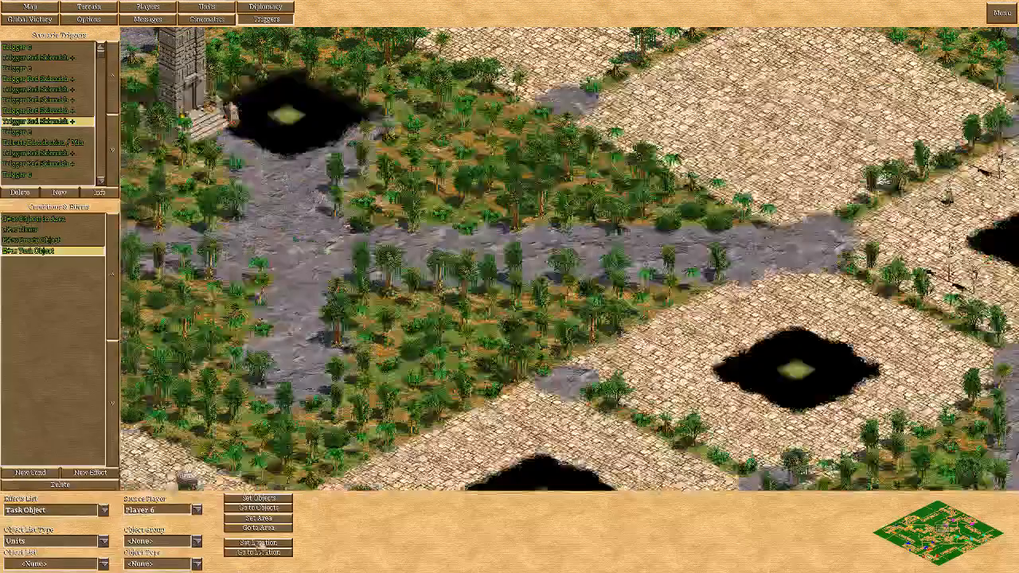
Load Tower Capture Diplomacy Concept Playtest 3 from the scenario file list
{"action": "left_click", "coordinate": [1002, 13]}
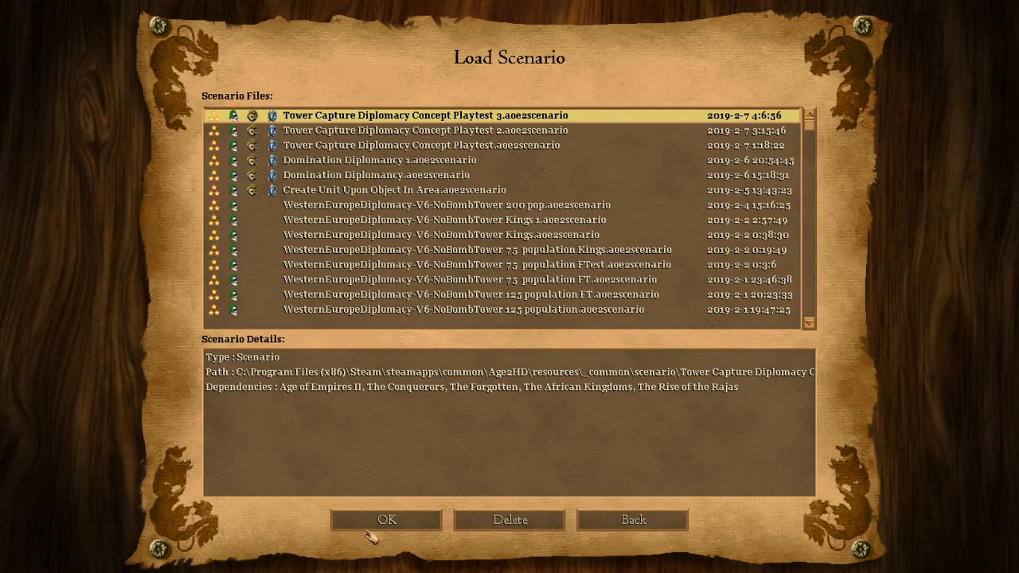
{"action": "left_click", "coordinate": [385, 519]}
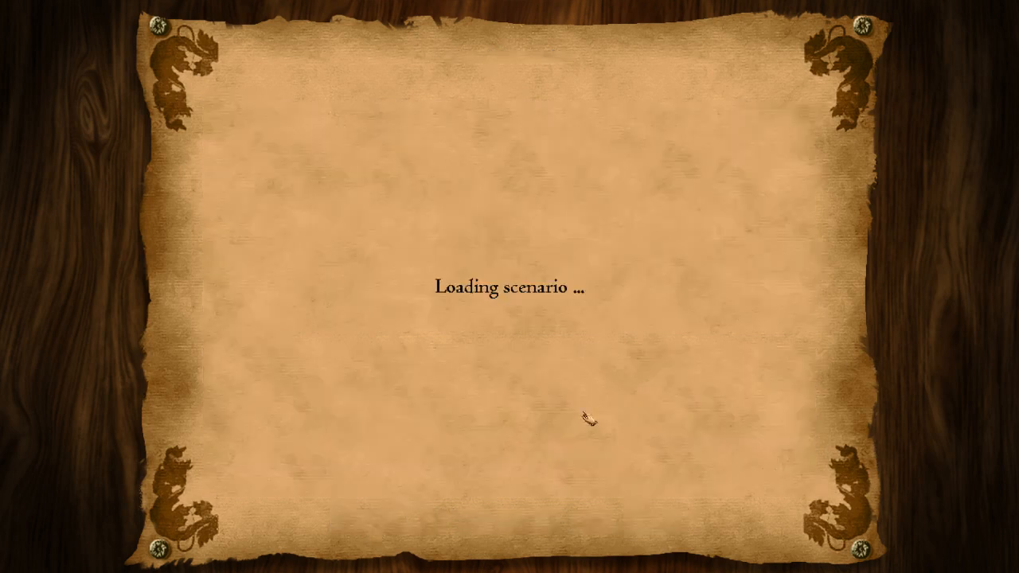
{"action": "mouse_move", "coordinate": [397, 258]}
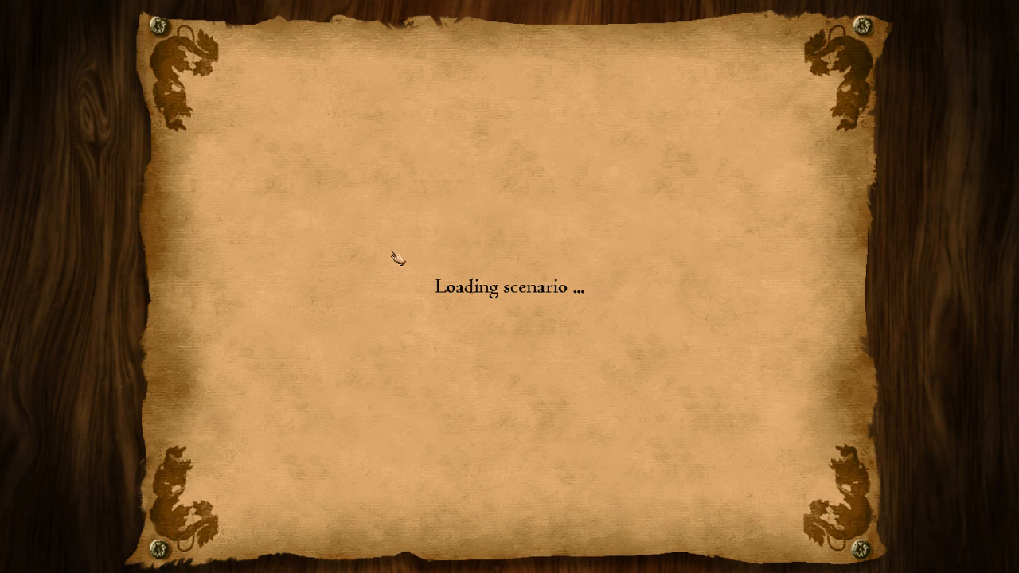
{"action": "mouse_move", "coordinate": [368, 271]}
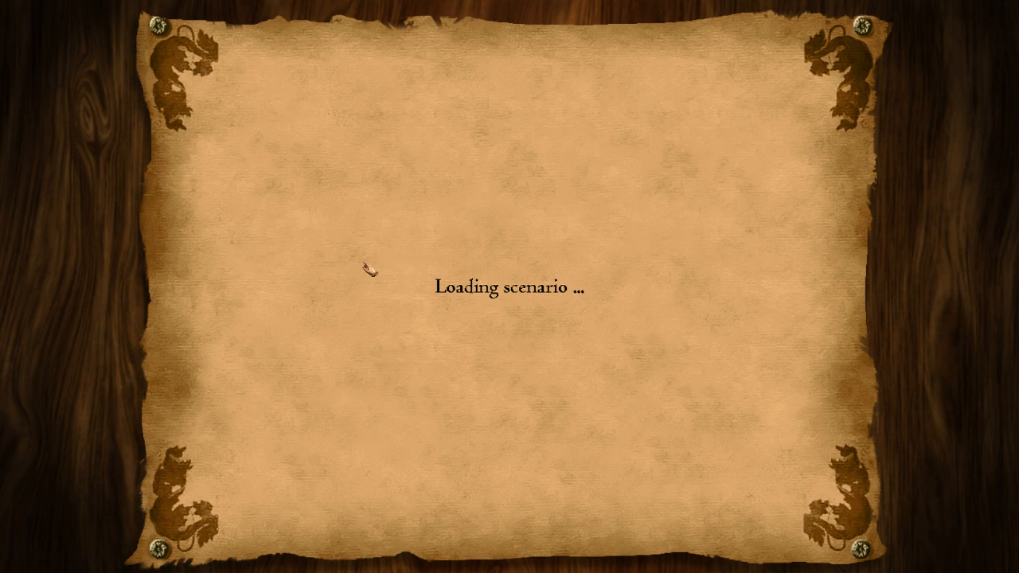
{"action": "mouse_move", "coordinate": [512, 296]}
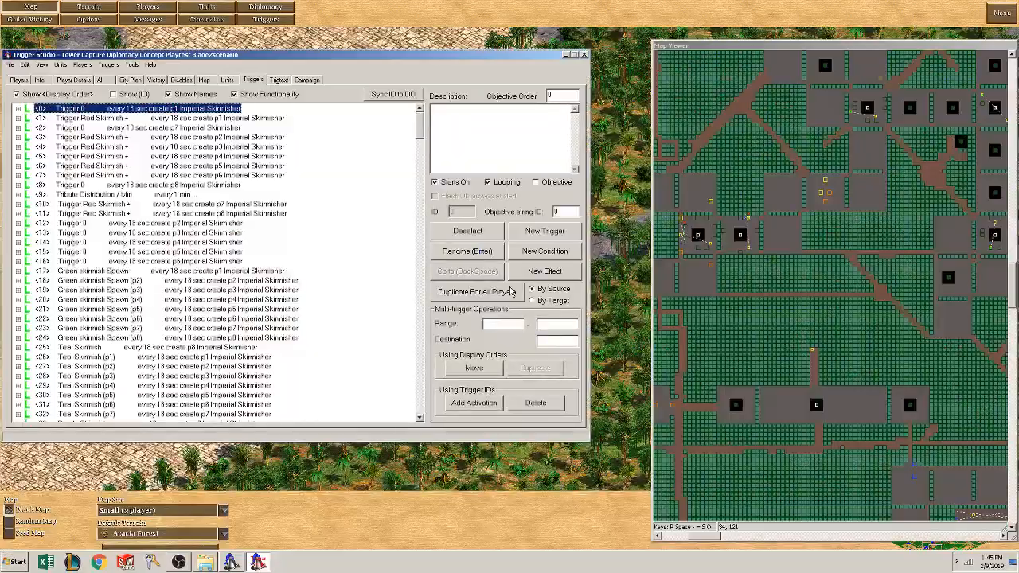
Scroll to the pike spawn triggers and expand the new pike trigger to verify its edited condition and effects
{"action": "scroll", "scroll_direction": "down", "scroll_amount": 3}
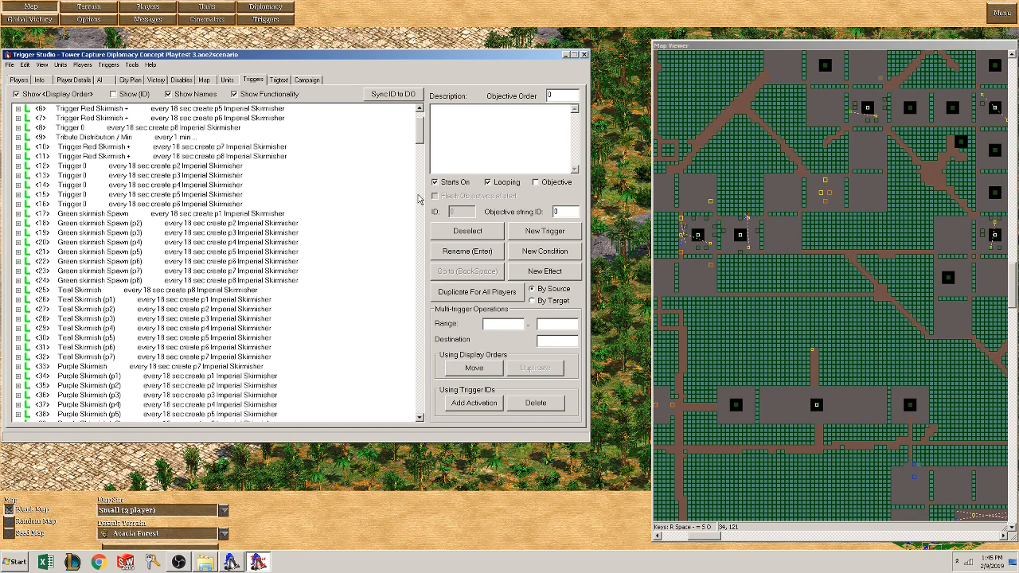
{"action": "mouse_move", "coordinate": [420, 140]}
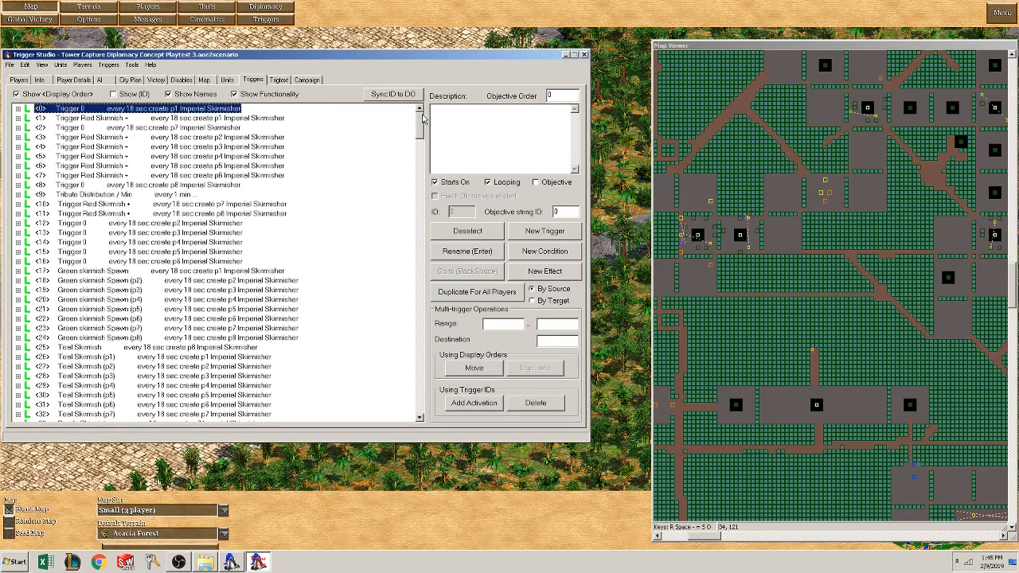
{"action": "scroll", "scroll_direction": "down", "scroll_amount": 3}
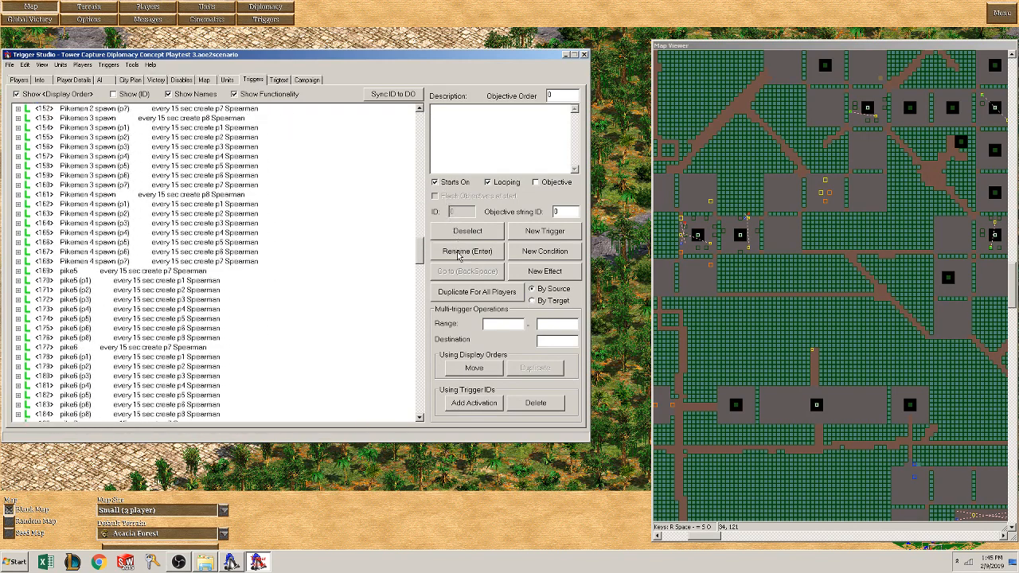
{"action": "scroll", "scroll_direction": "down", "scroll_amount": 3}
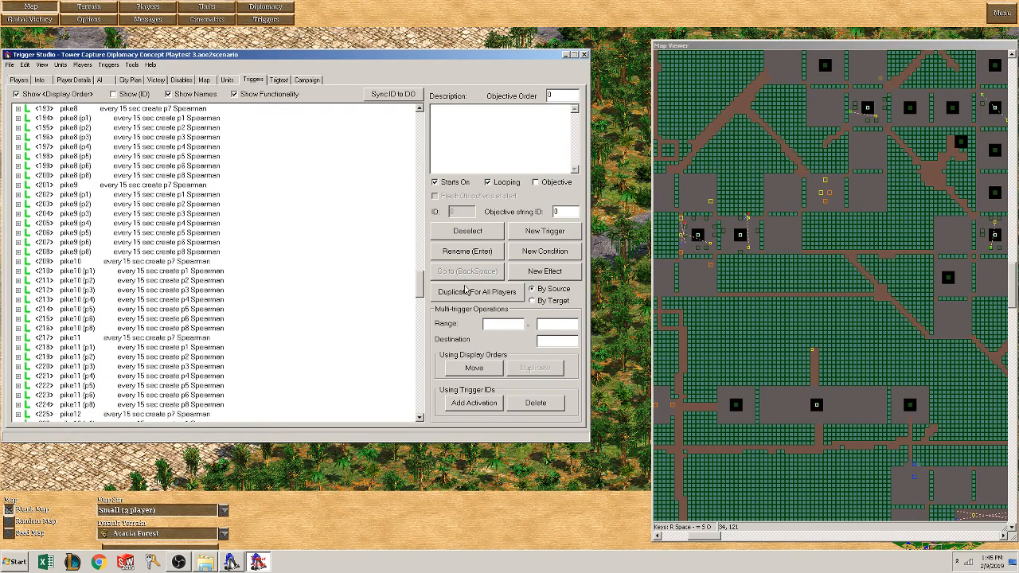
{"action": "scroll", "scroll_direction": "down", "scroll_amount": 3}
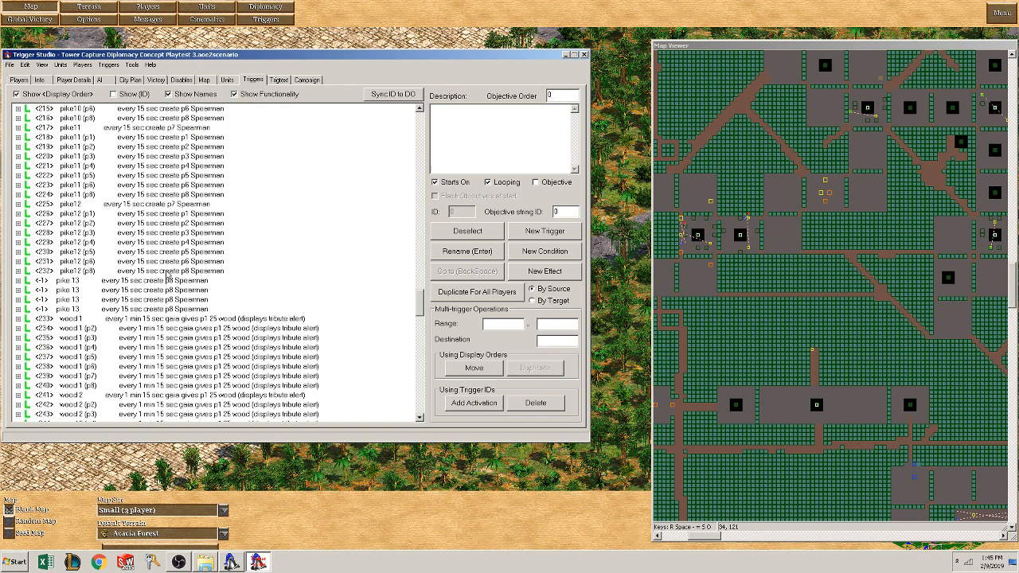
{"action": "left_click", "coordinate": [160, 271]}
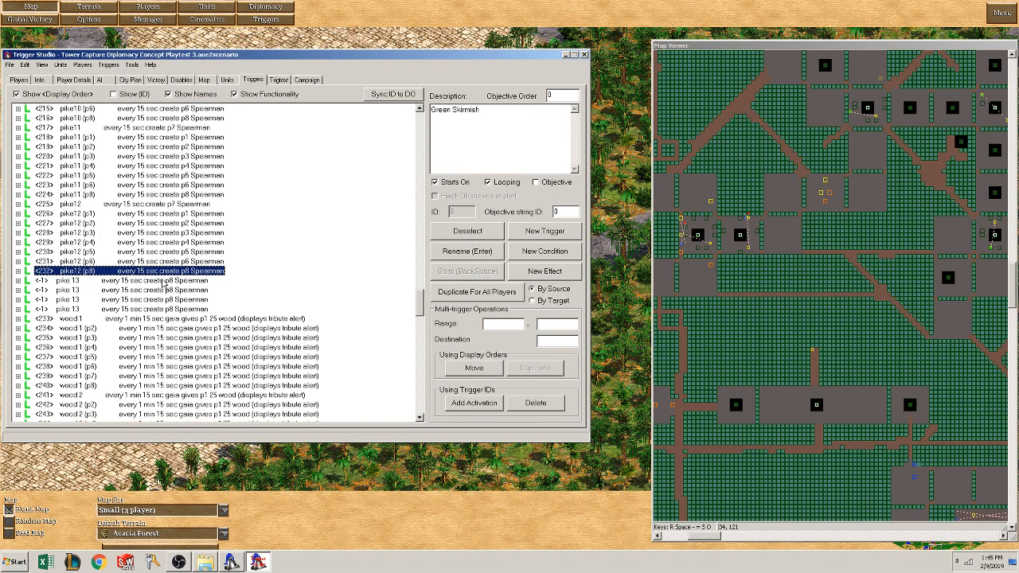
{"action": "left_click", "coordinate": [151, 280]}
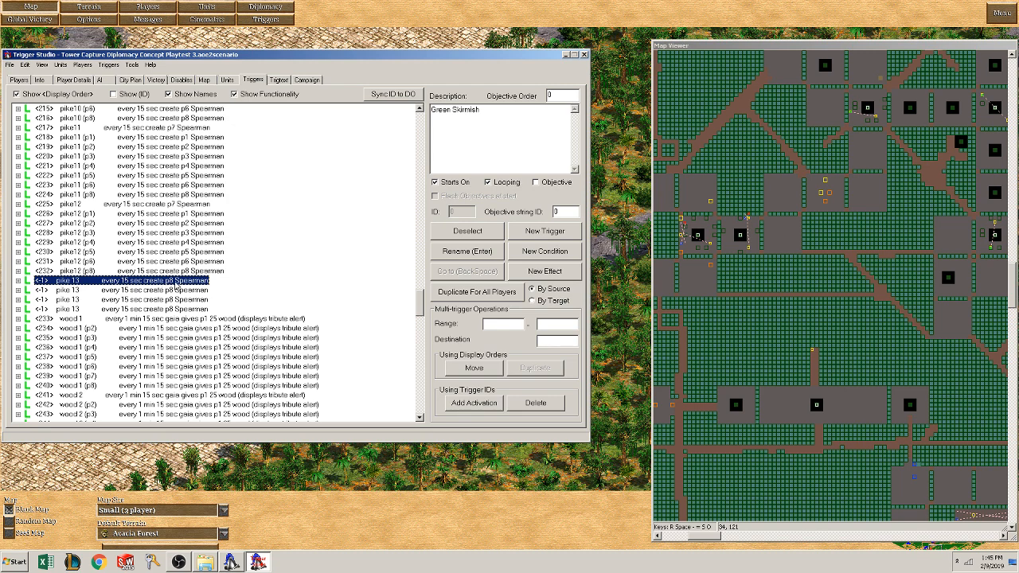
{"action": "left_click", "coordinate": [10, 281]}
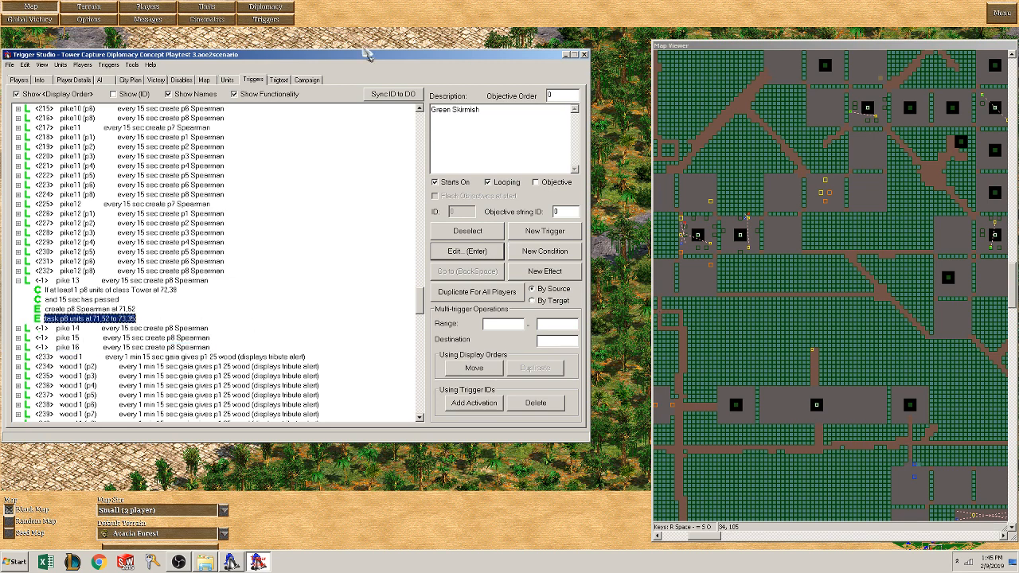
{"action": "left_click", "coordinate": [8, 54]}
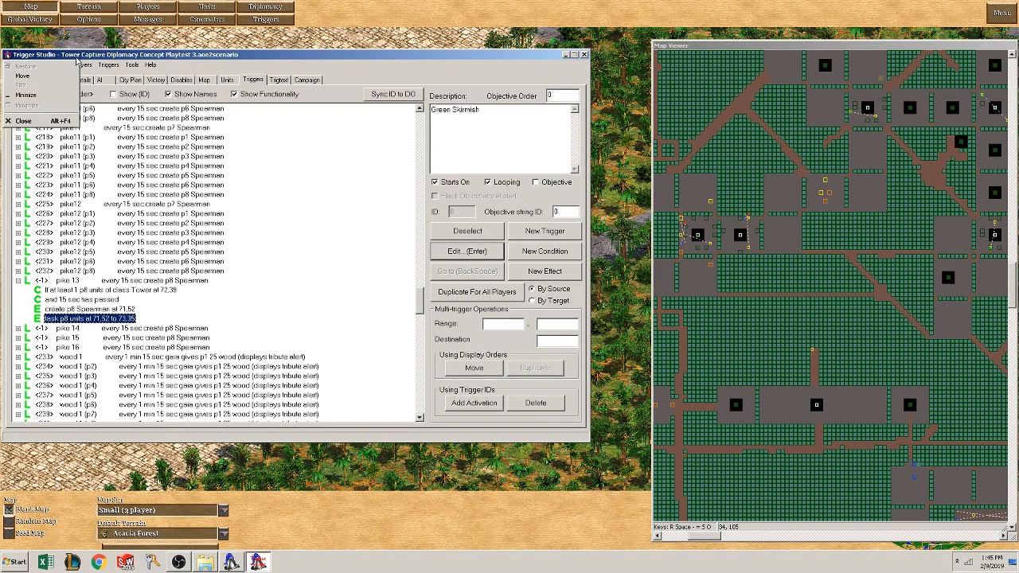
Close and reopen the scenario so the trigger list reloads, scrolled down to the pike triggers
{"action": "left_click", "coordinate": [9, 64]}
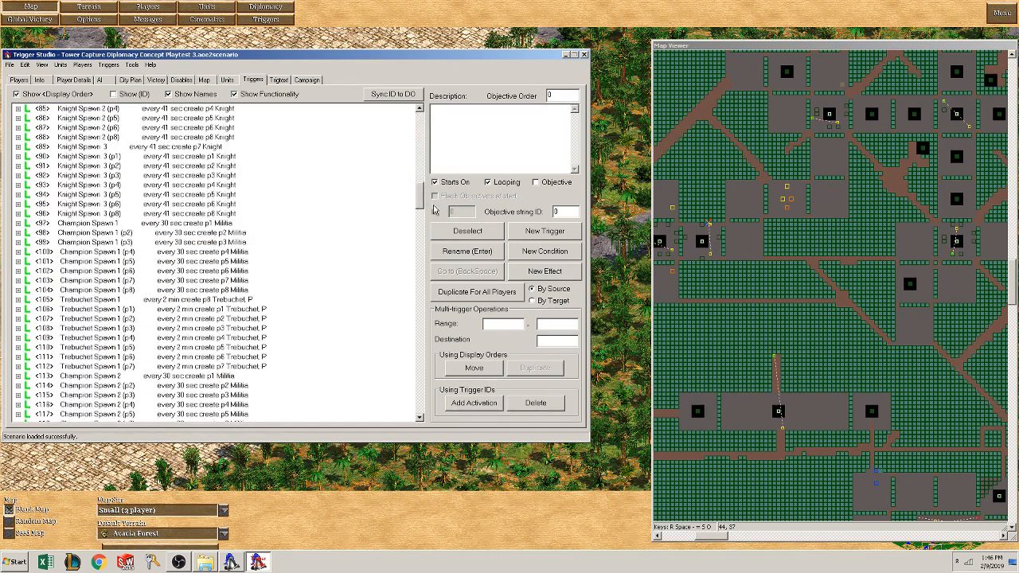
{"action": "mouse_move", "coordinate": [778, 277]}
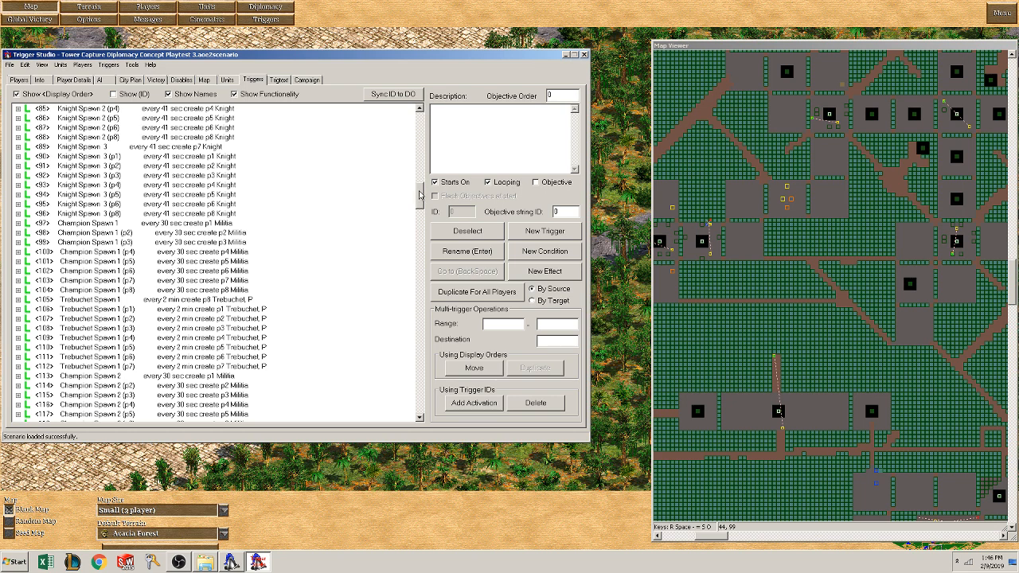
{"action": "scroll", "scroll_direction": "down", "scroll_amount": 3}
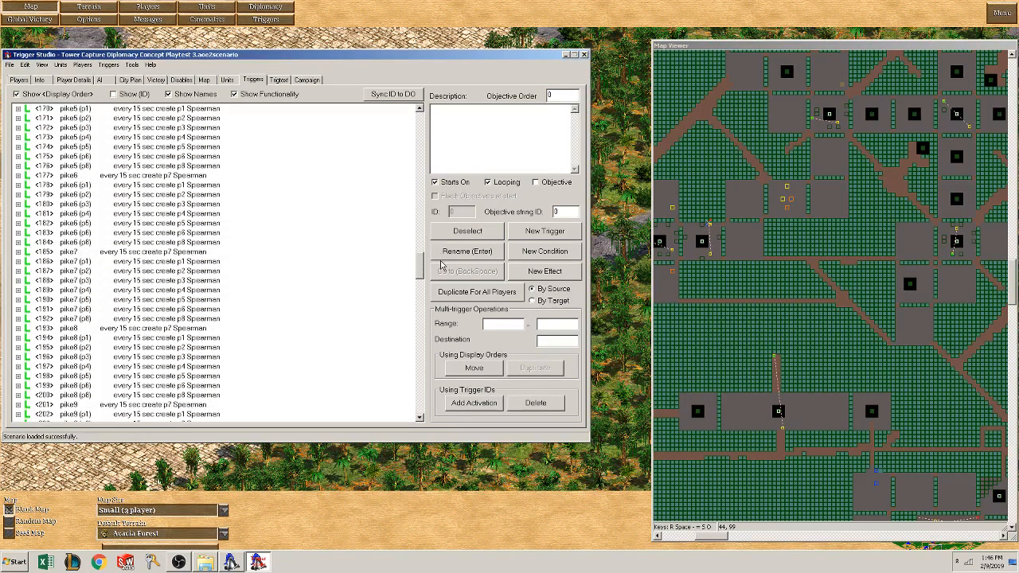
{"action": "scroll", "scroll_direction": "down", "scroll_amount": 3}
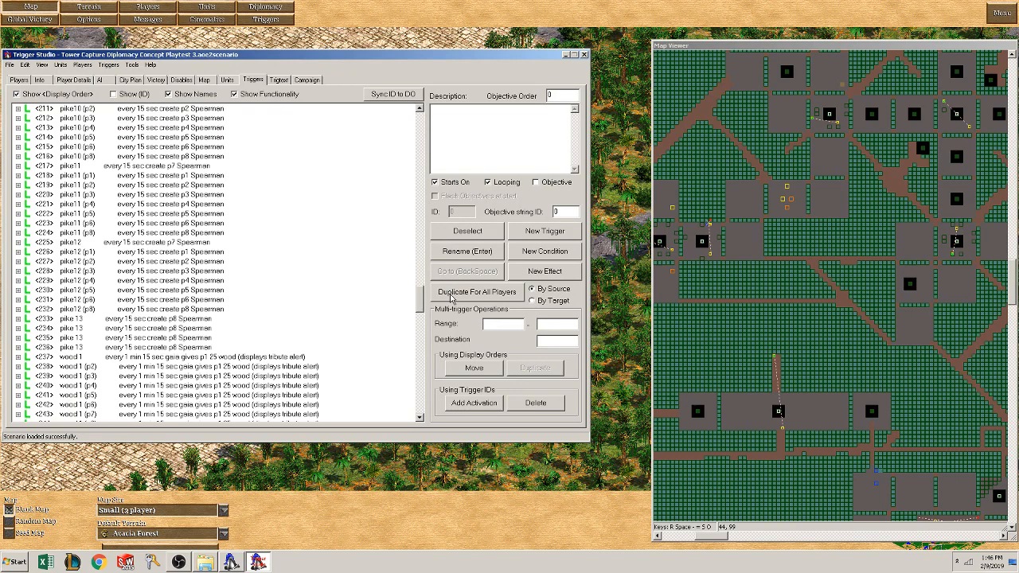
{"action": "scroll", "scroll_direction": "down", "scroll_amount": 3}
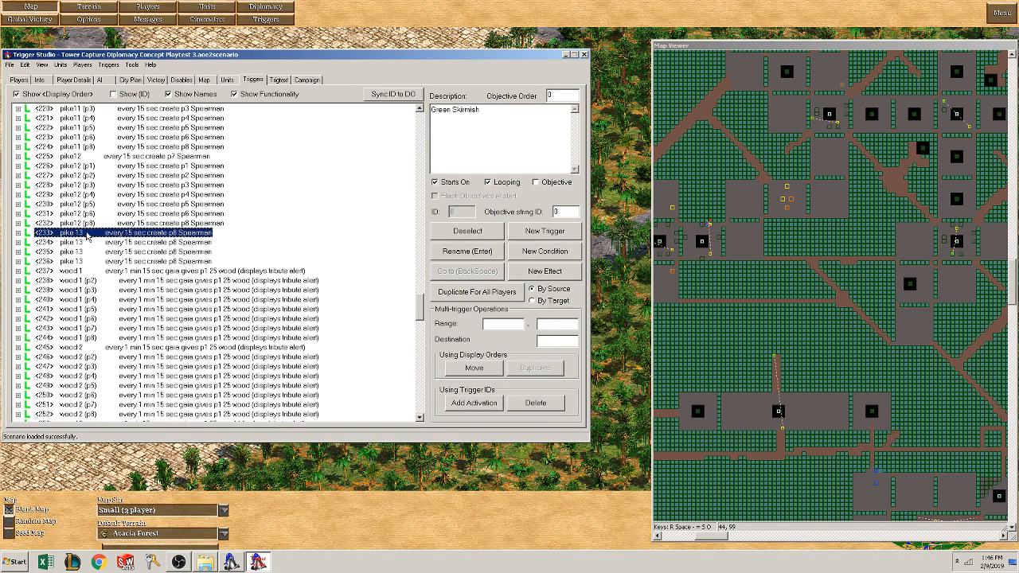
Duplicate the pike trigger for all players p1-p8 and select the new per-player copies
{"action": "left_click", "coordinate": [19, 233]}
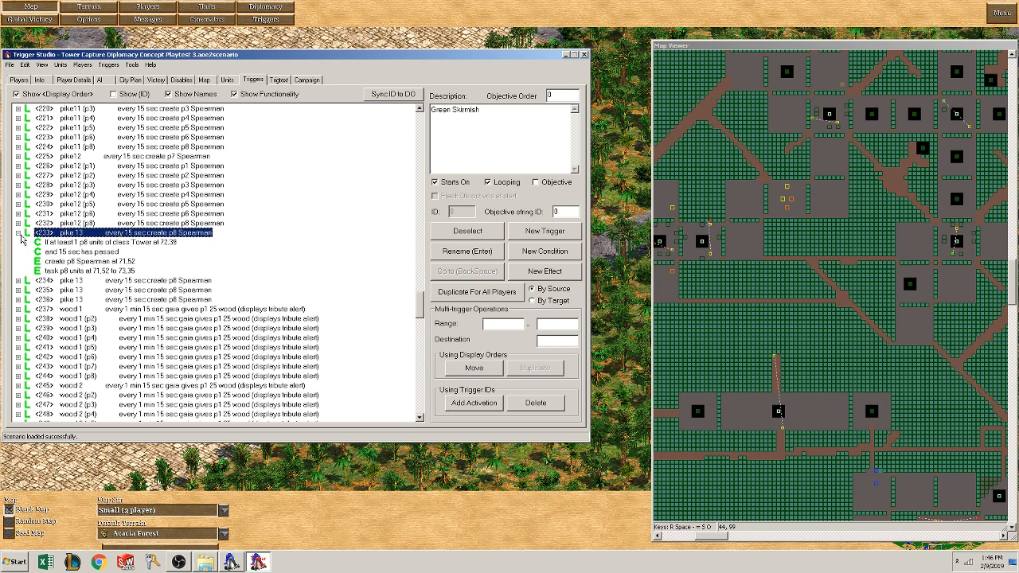
{"action": "left_click", "coordinate": [10, 232]}
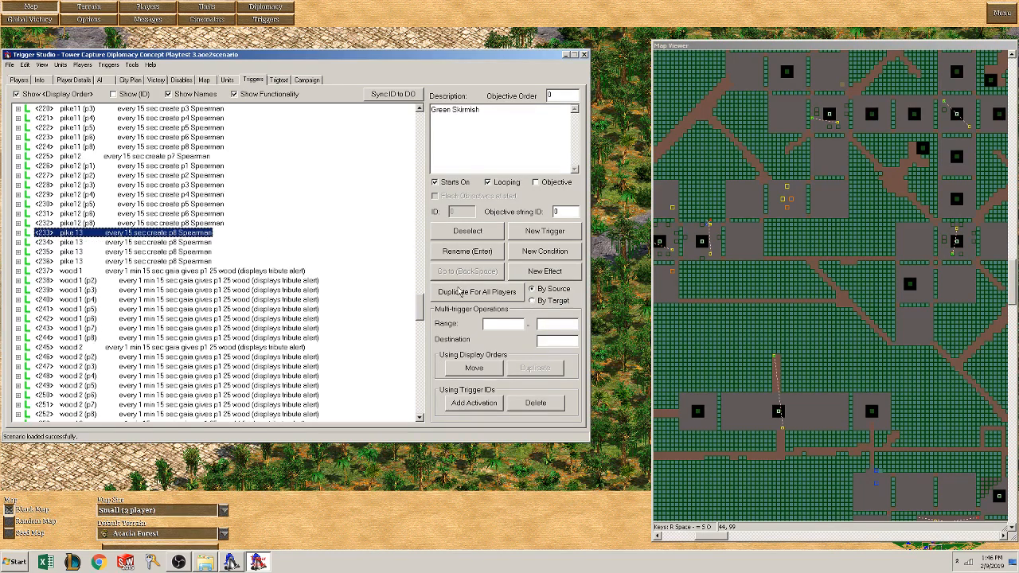
{"action": "left_click", "coordinate": [476, 292]}
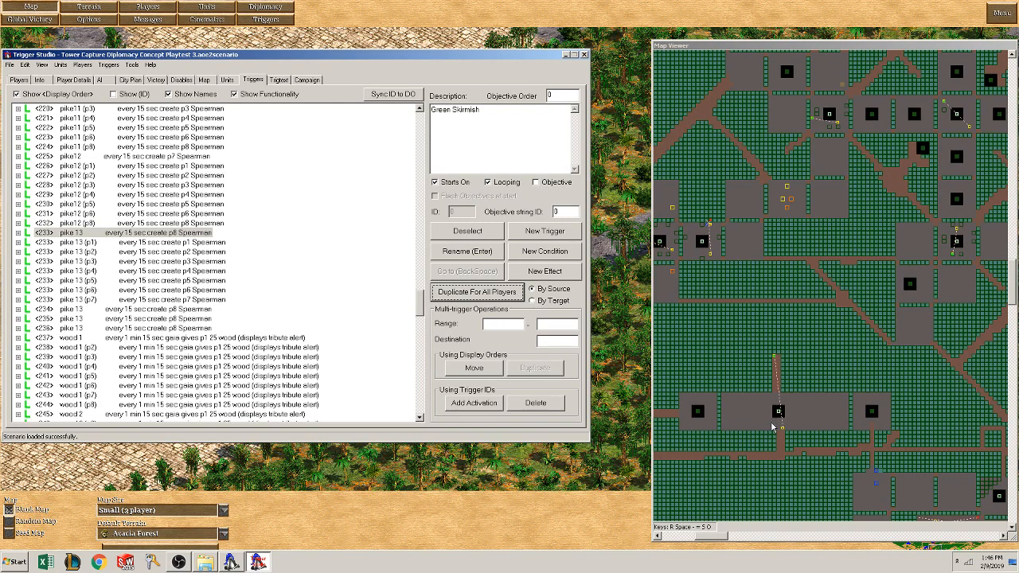
{"action": "left_click", "coordinate": [172, 261]}
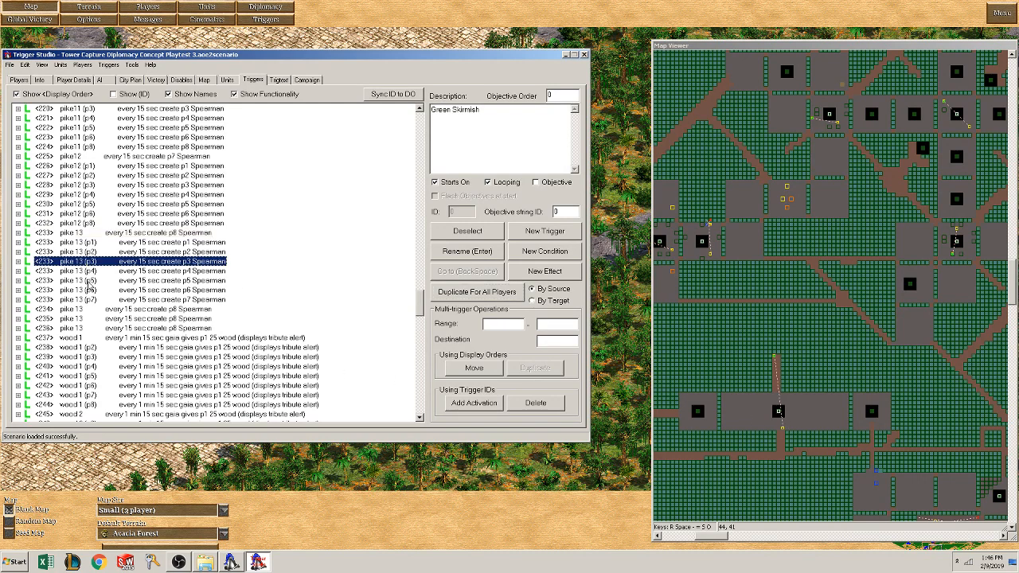
{"action": "left_click", "coordinate": [159, 309]}
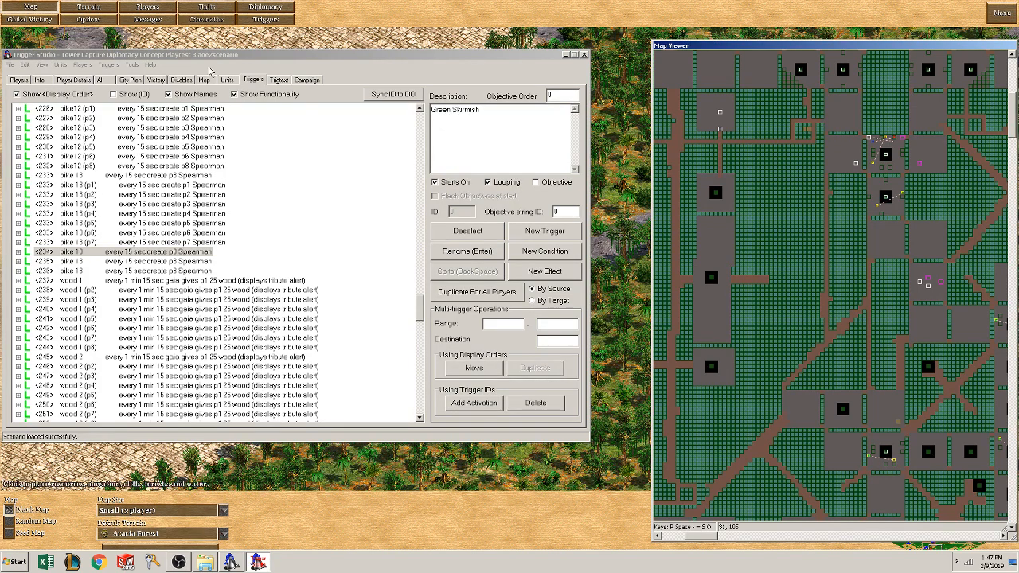
{"action": "scroll", "scroll_direction": "down", "scroll_amount": 3}
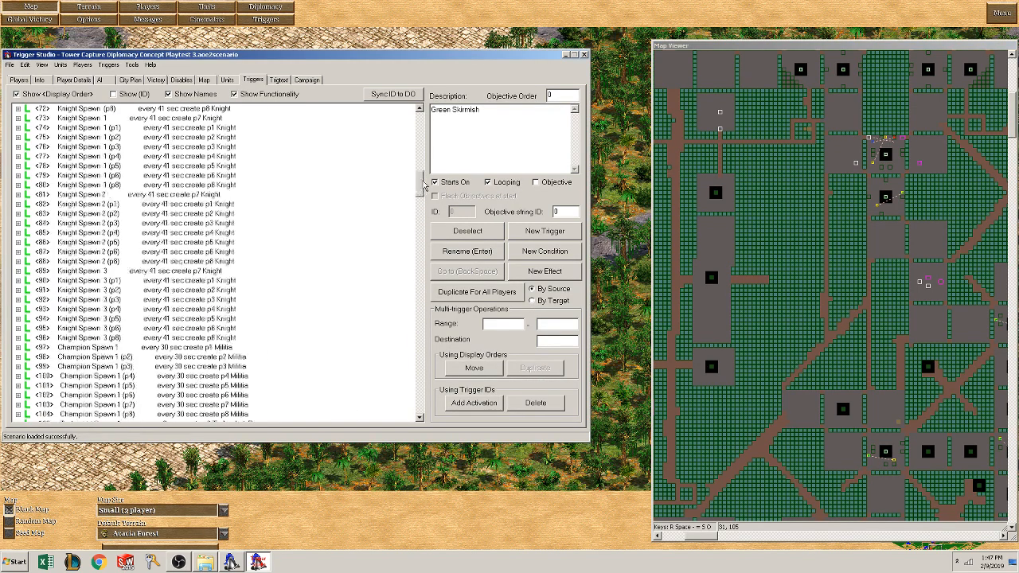
{"action": "scroll", "scroll_direction": "down", "scroll_amount": 3}
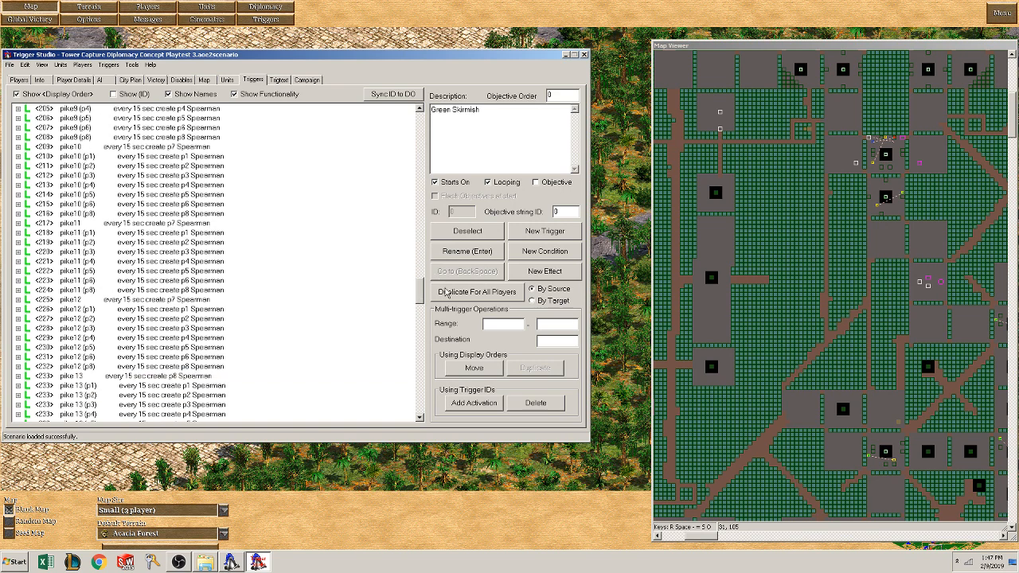